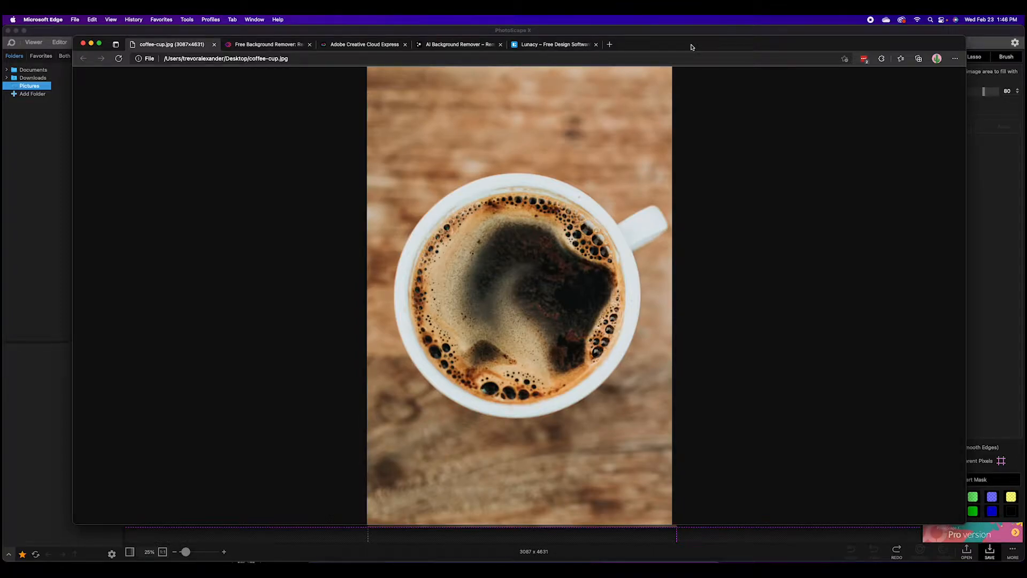
View the Erase.bg tab showing the coffee photo beside its background-removed result
left_click(268, 44)
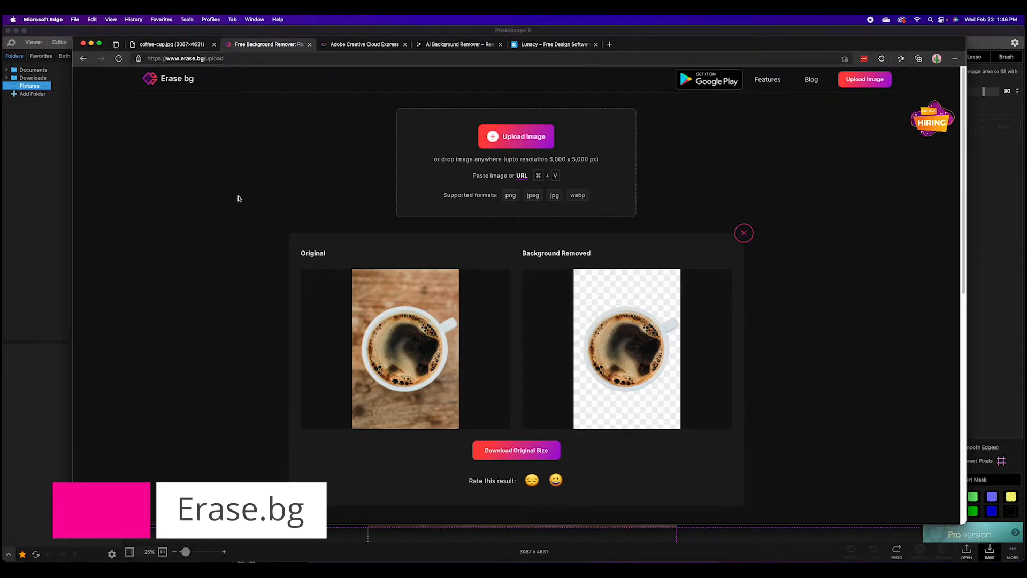
mouse_move(274, 190)
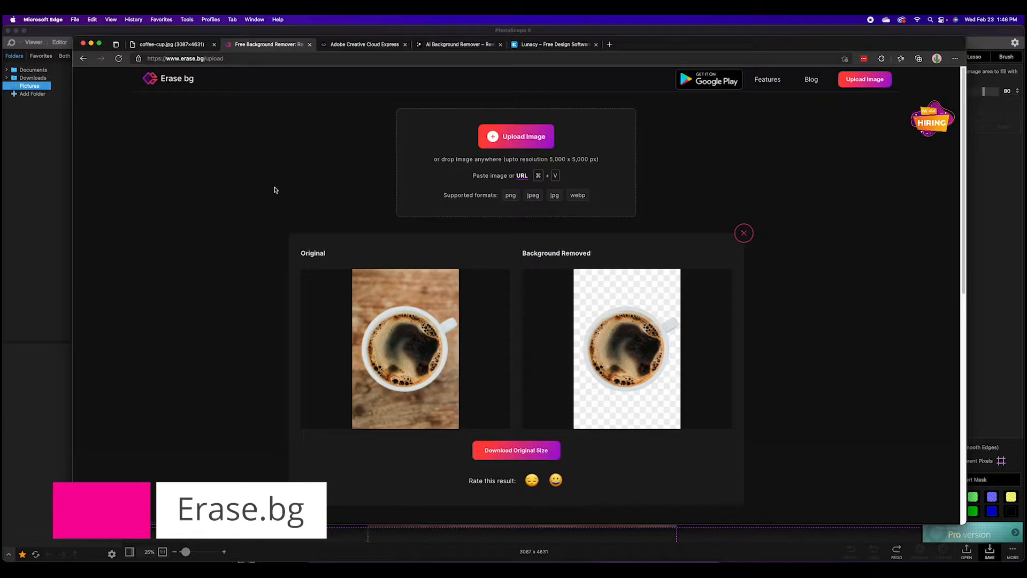
mouse_move(232, 222)
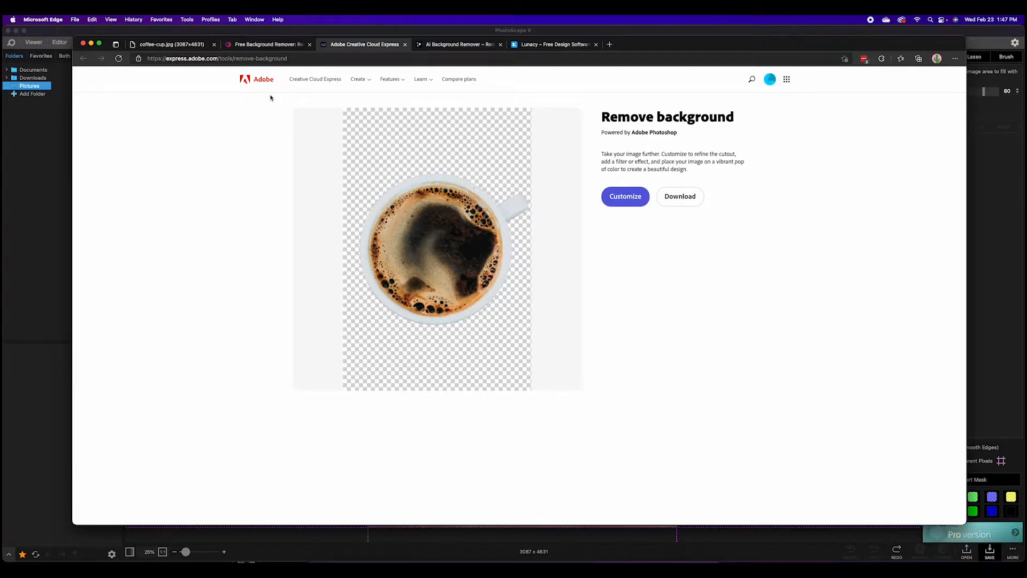
mouse_move(458, 168)
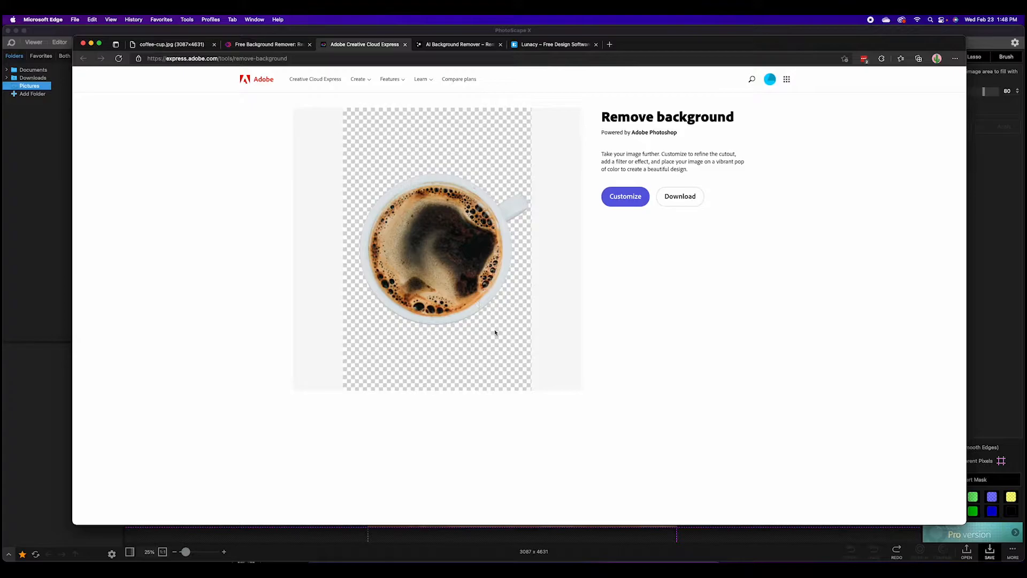
mouse_move(652, 141)
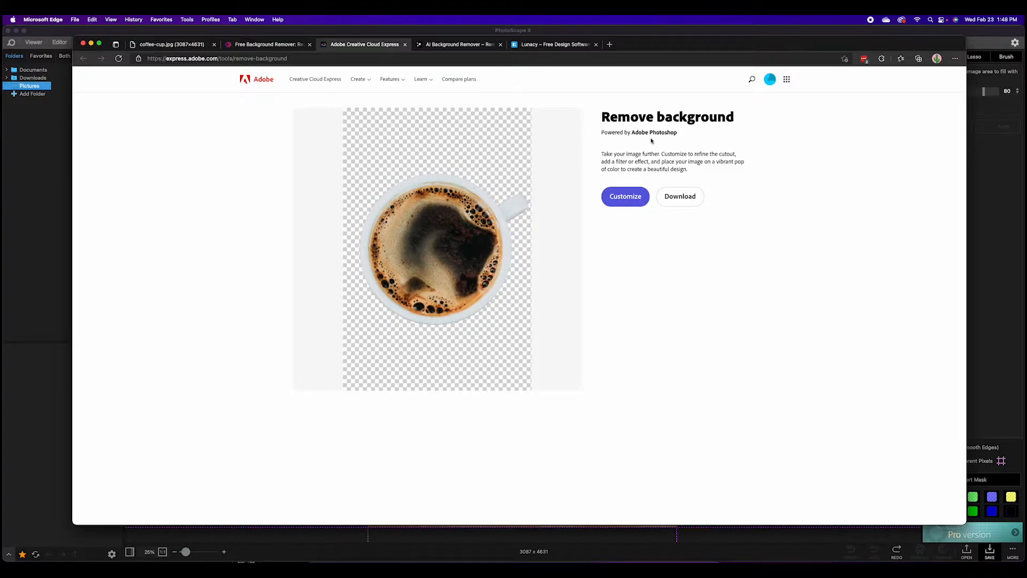
mouse_move(453, 181)
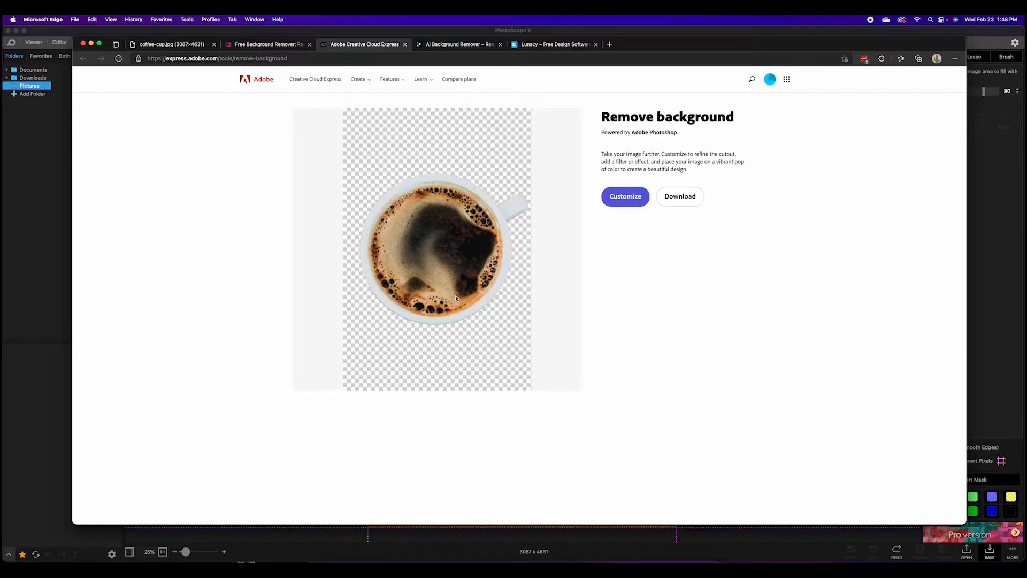
mouse_move(453, 300)
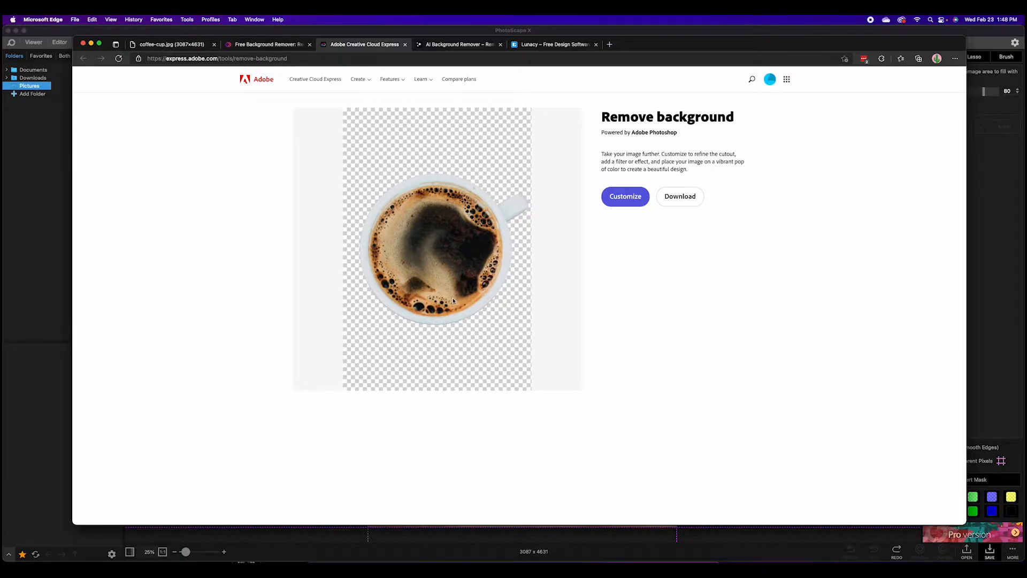
View the Icons8 Background Remover tab with the coffee photo and its cutout
left_click(457, 44)
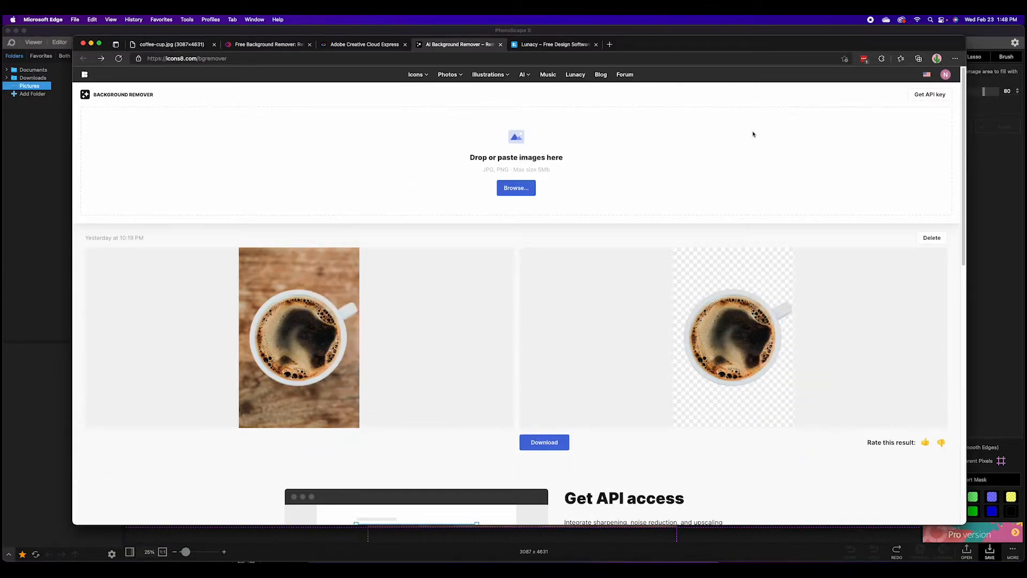
mouse_move(837, 103)
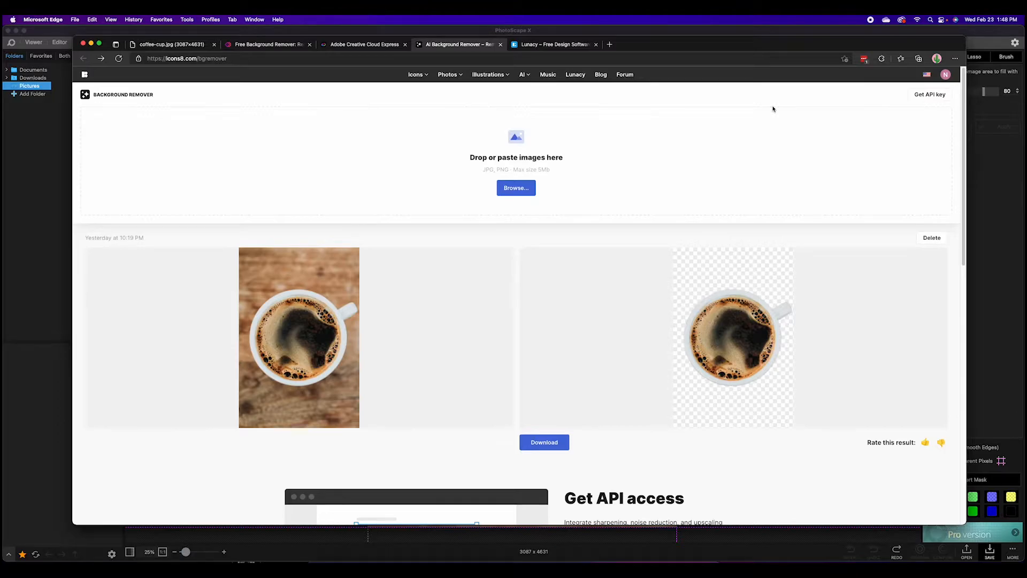
mouse_move(741, 248)
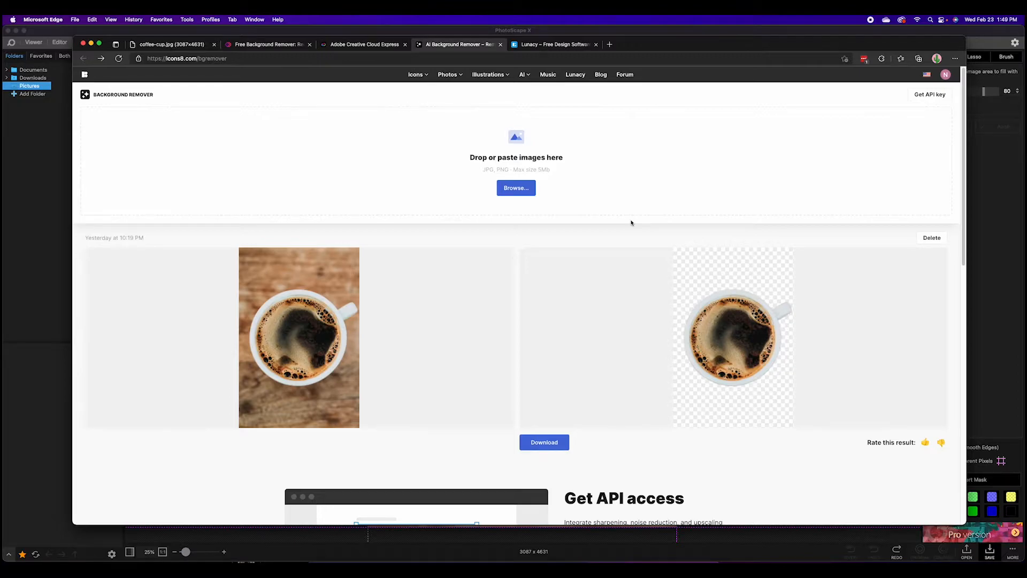
mouse_move(516, 111)
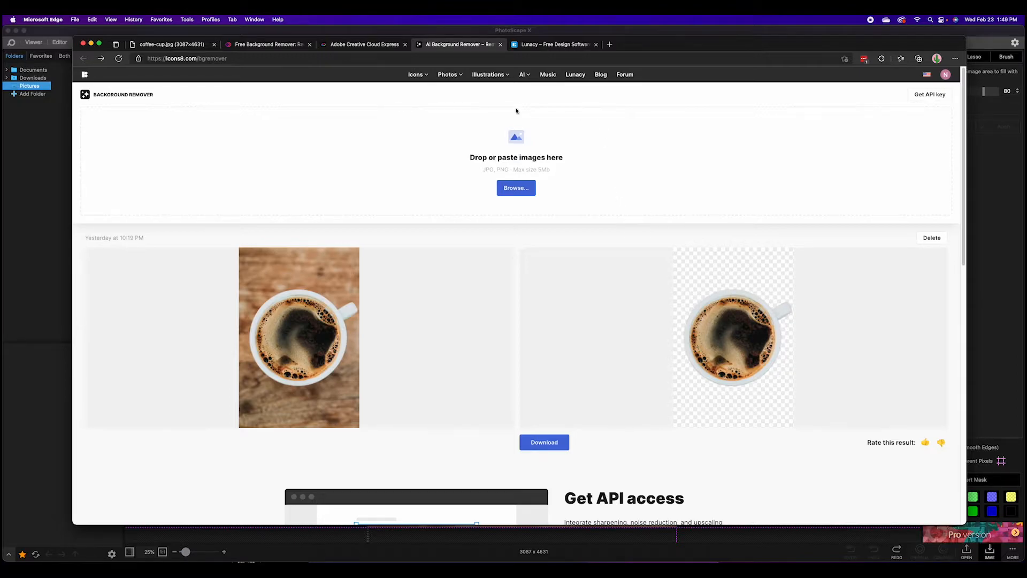
mouse_move(178, 76)
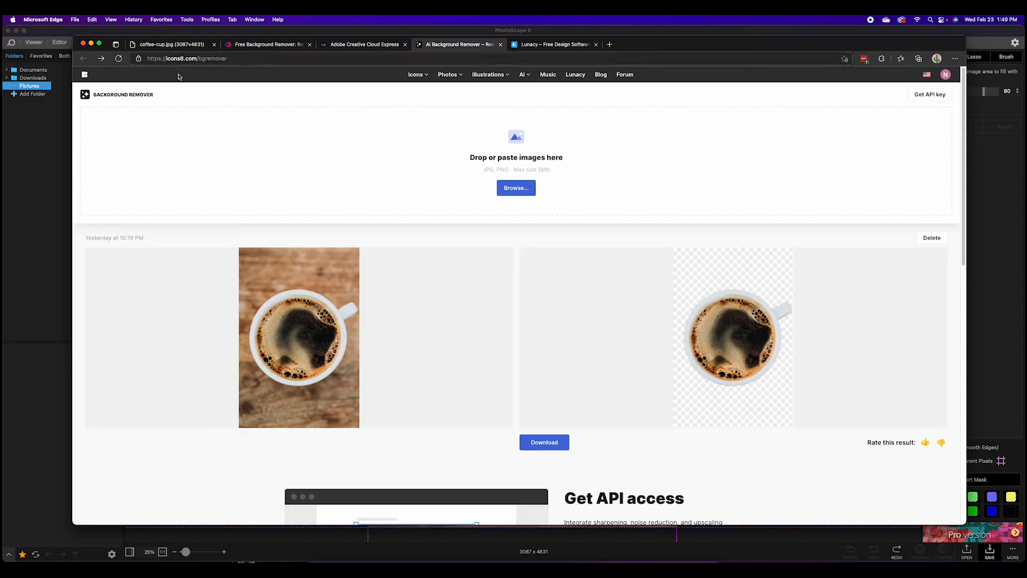
Switch to the untitled Lunacy document holding the coffee photo and its cutout
left_click(555, 44)
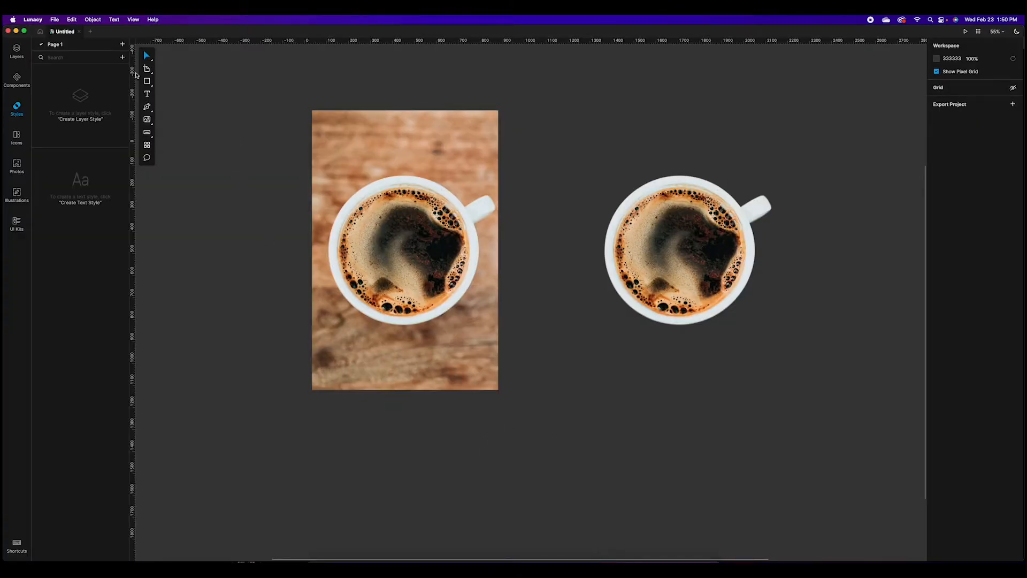
mouse_move(235, 147)
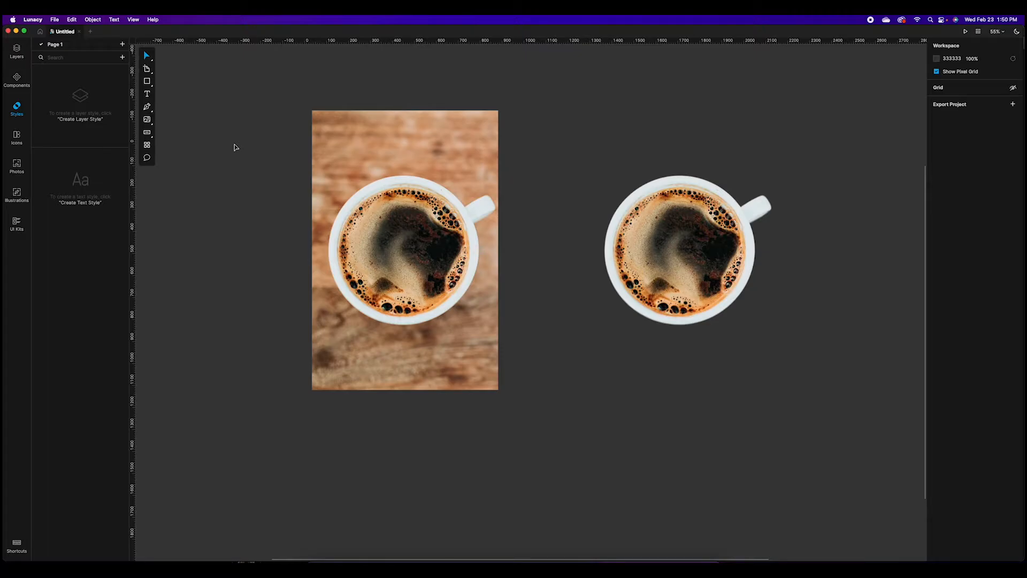
left_click(365, 180)
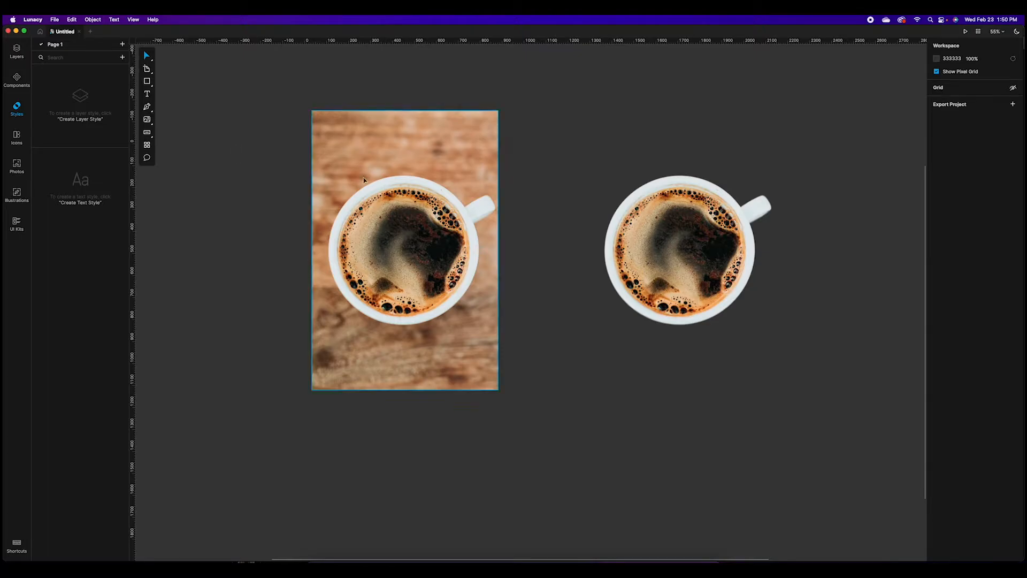
left_click(278, 317)
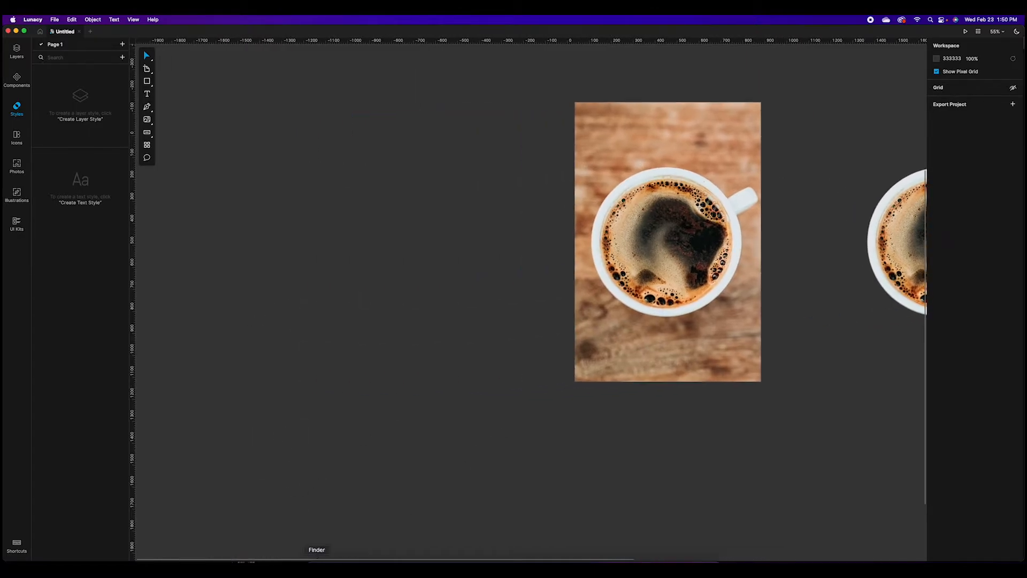
left_click(667, 241)
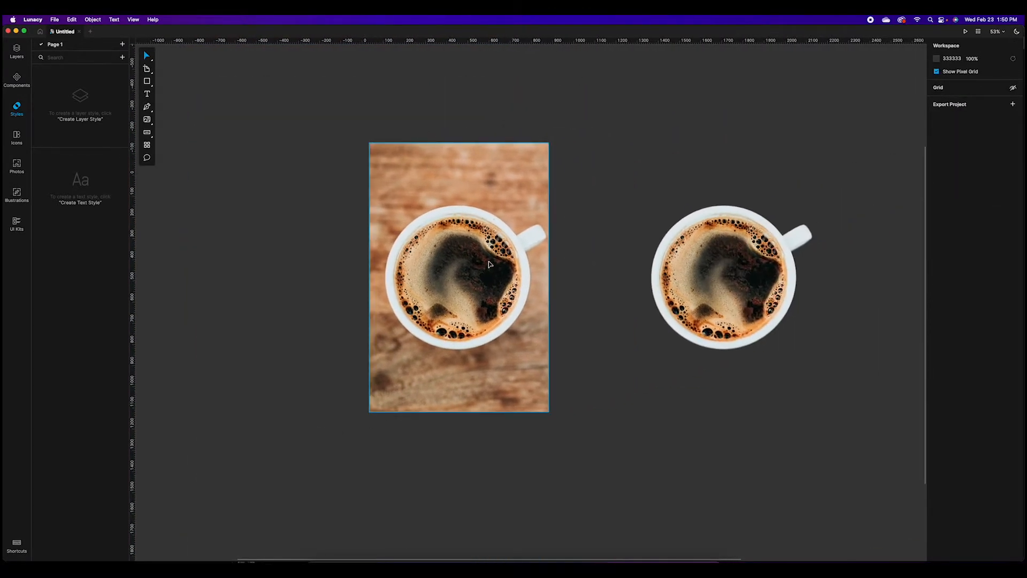
Remove the background from the original coffee photo with Lunacy's Remove background
left_click(459, 275)
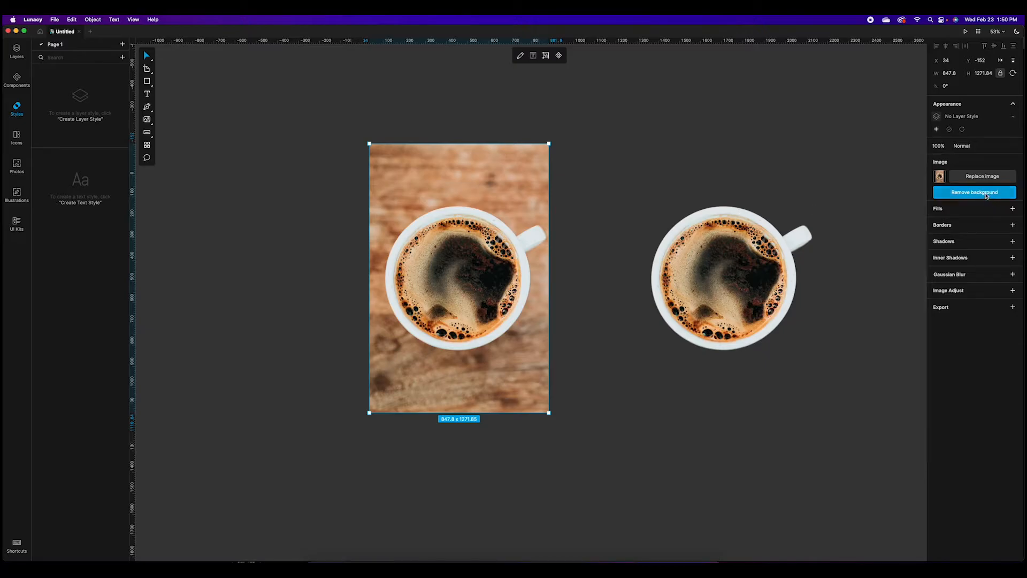
mouse_move(974, 192)
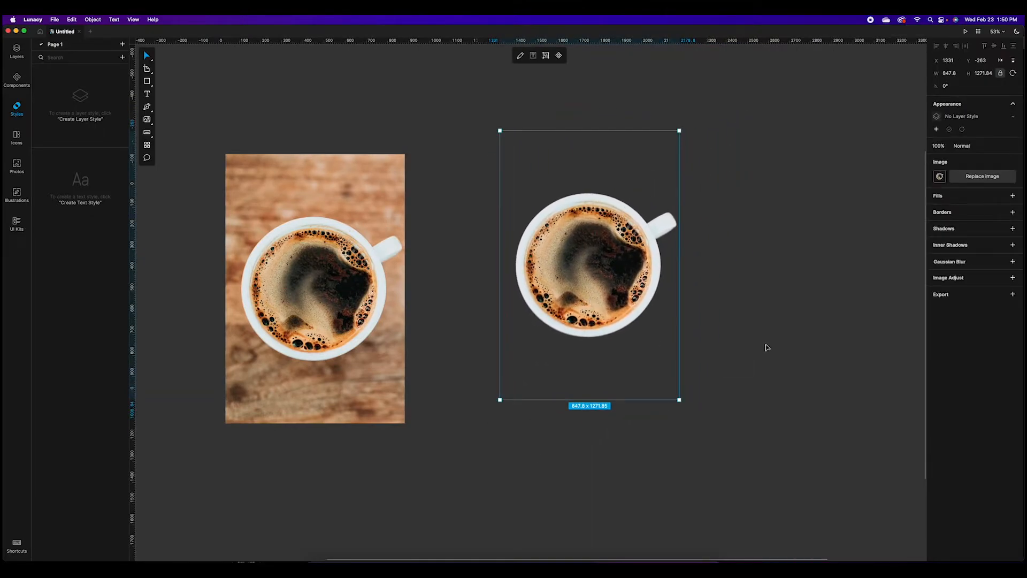
mouse_move(654, 352)
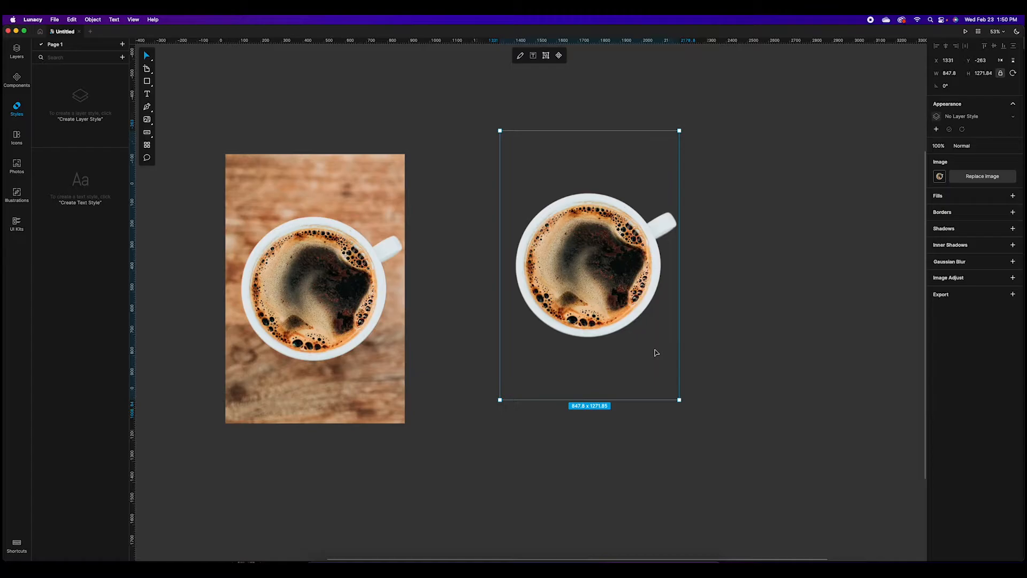
mouse_move(718, 357)
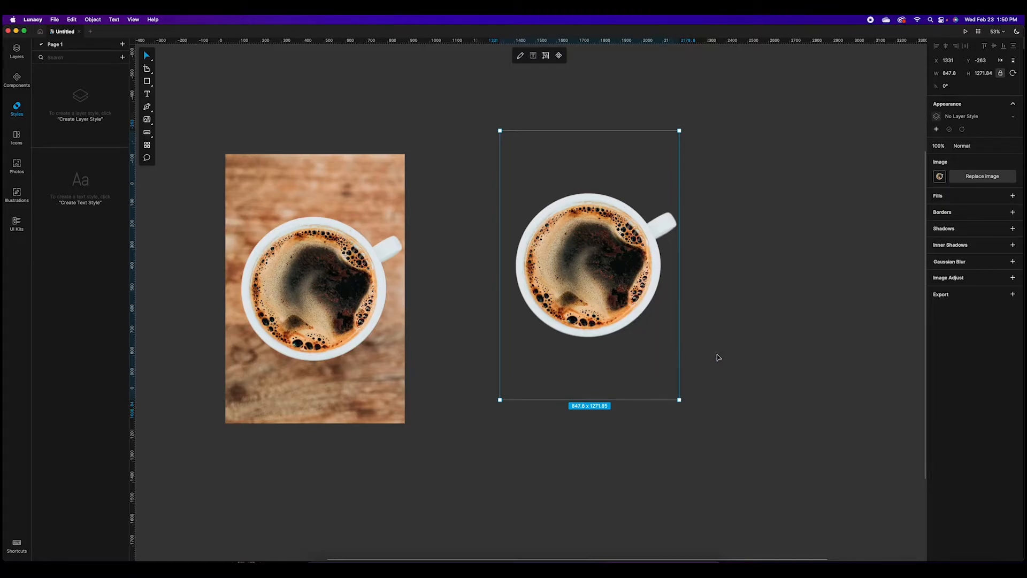
left_click_drag(588, 266, 585, 289)
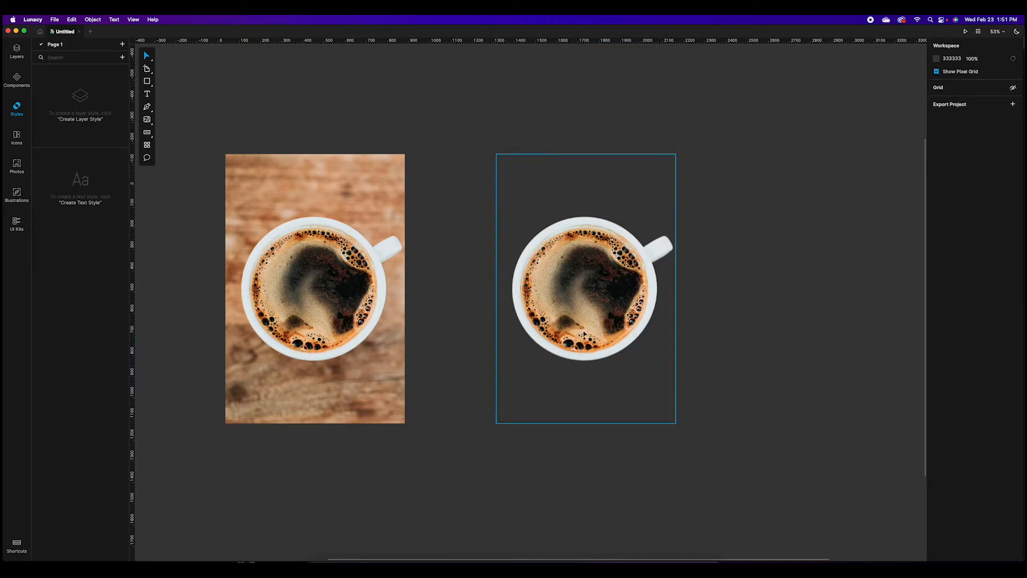
left_click(524, 462)
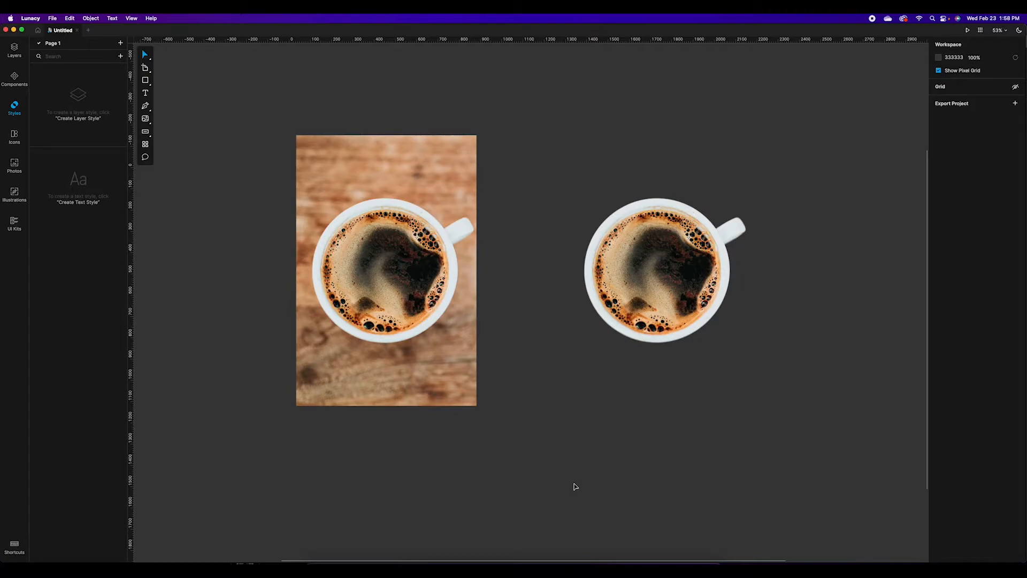
mouse_move(579, 484)
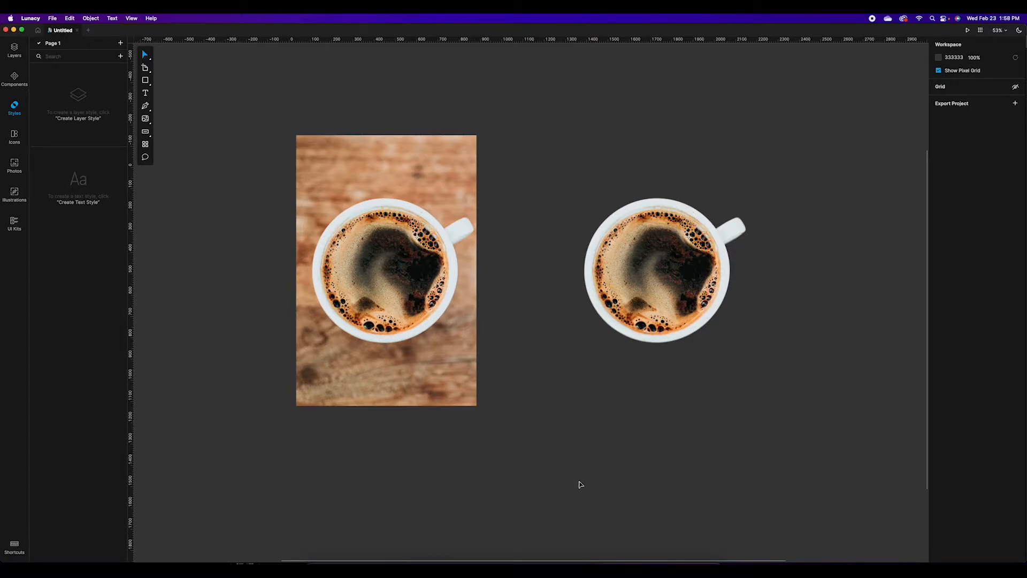
mouse_move(605, 445)
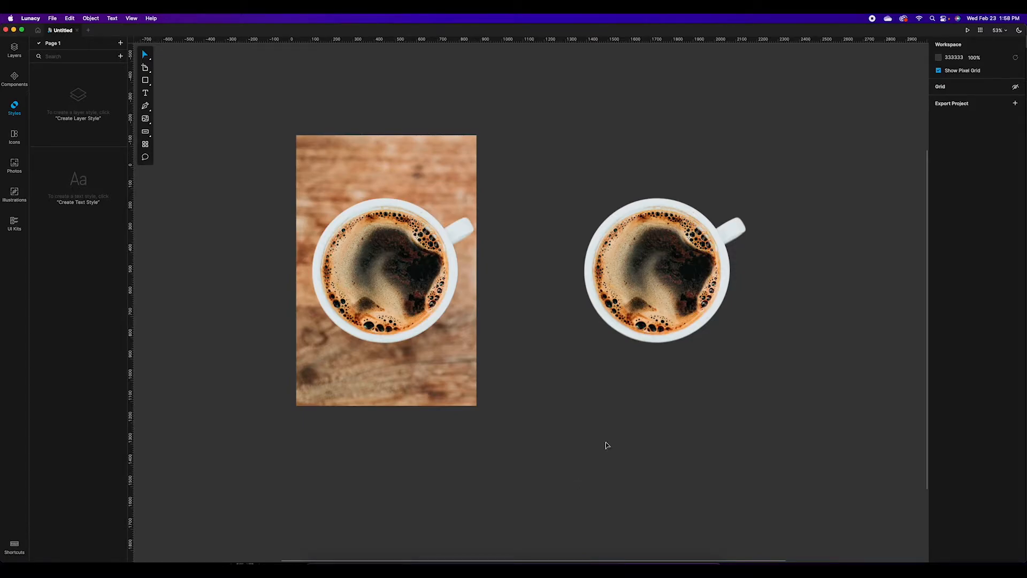
left_click(659, 268)
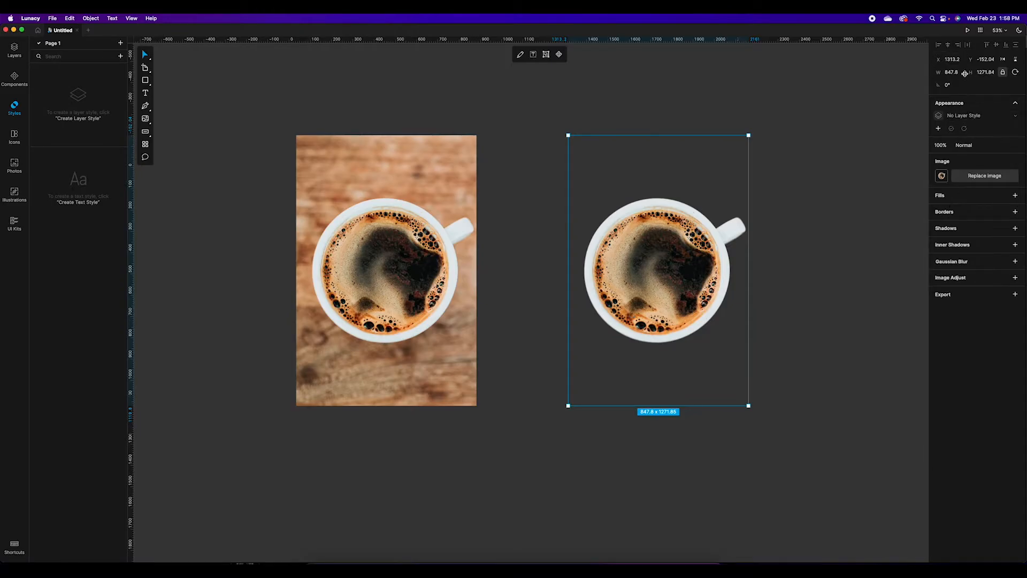
mouse_move(944, 300)
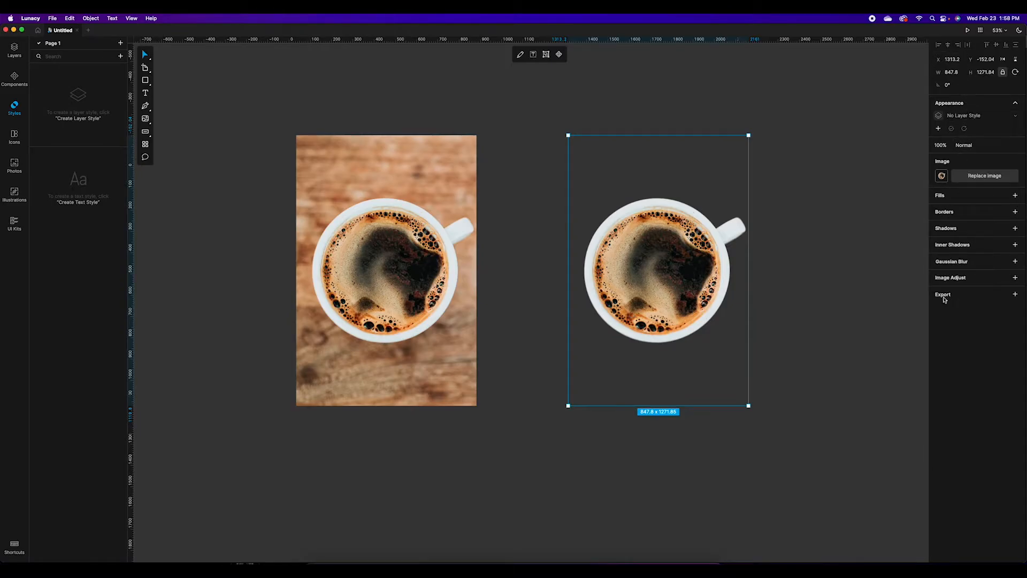
mouse_move(943, 294)
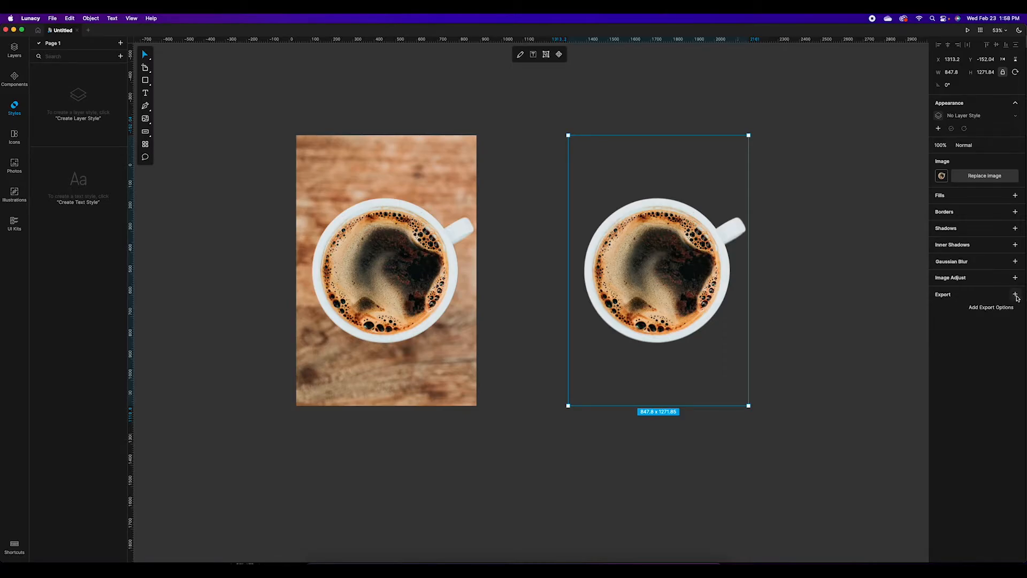
left_click(1015, 295)
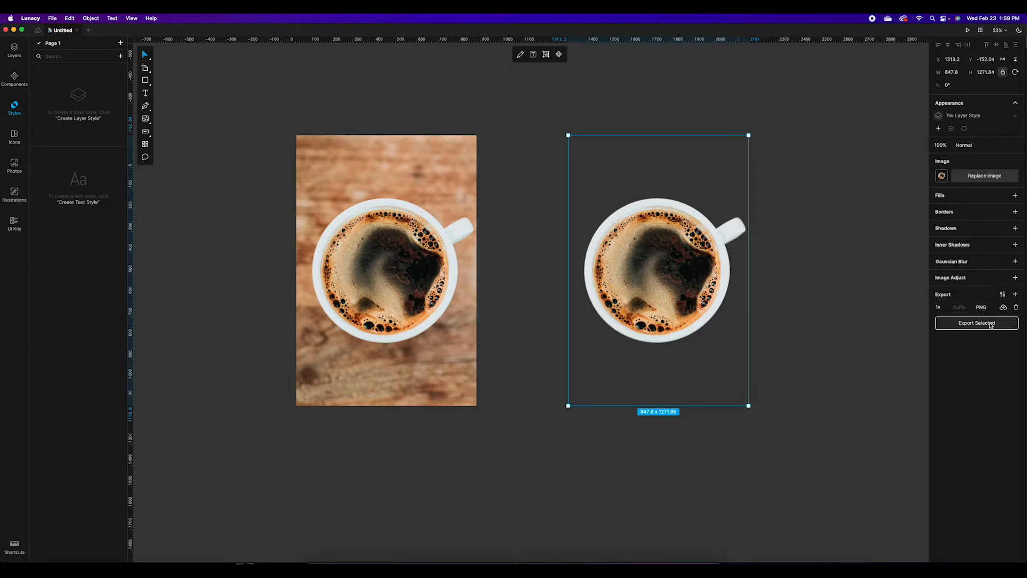
left_click(975, 322)
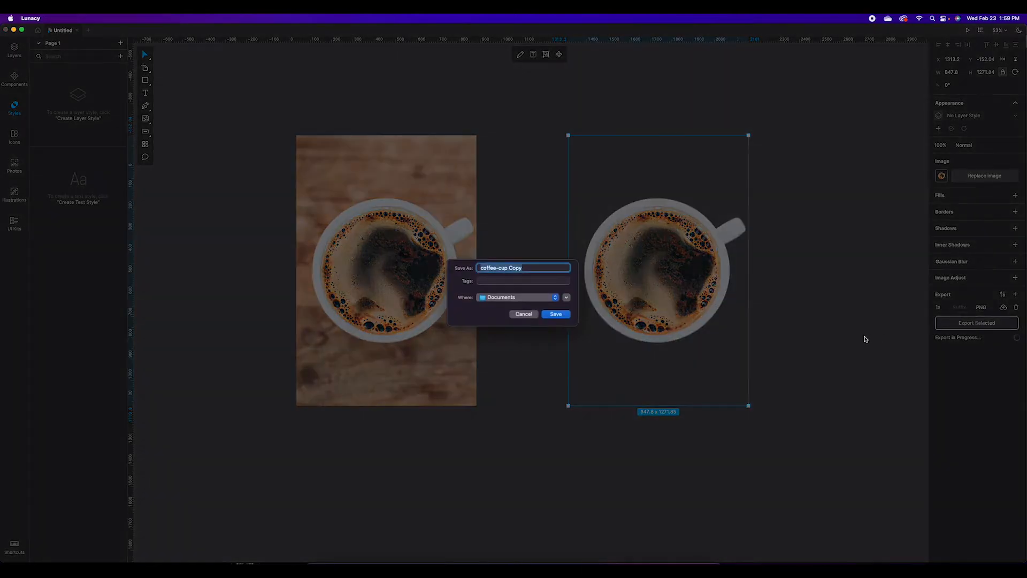
mouse_move(536, 327)
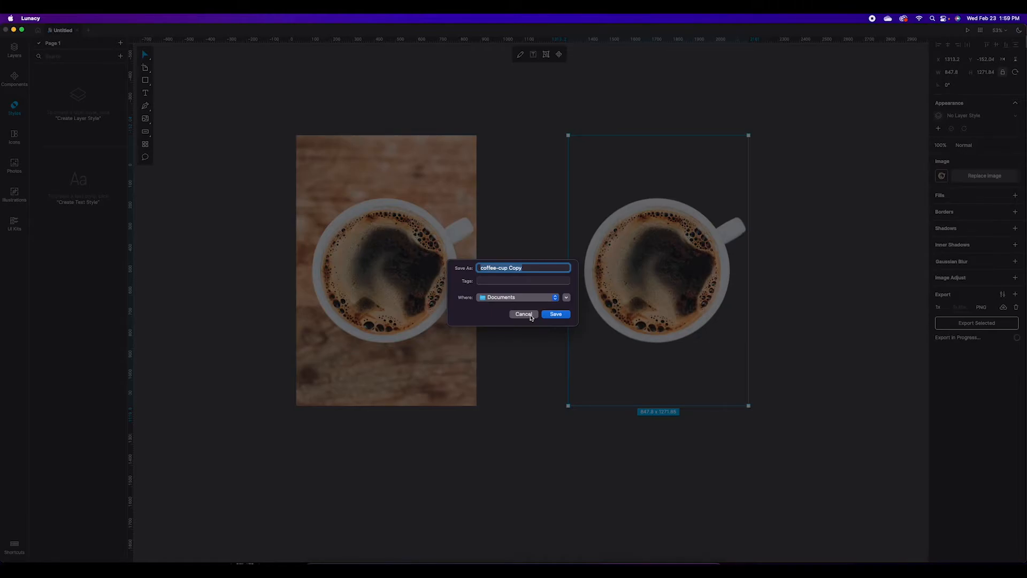
left_click(523, 314)
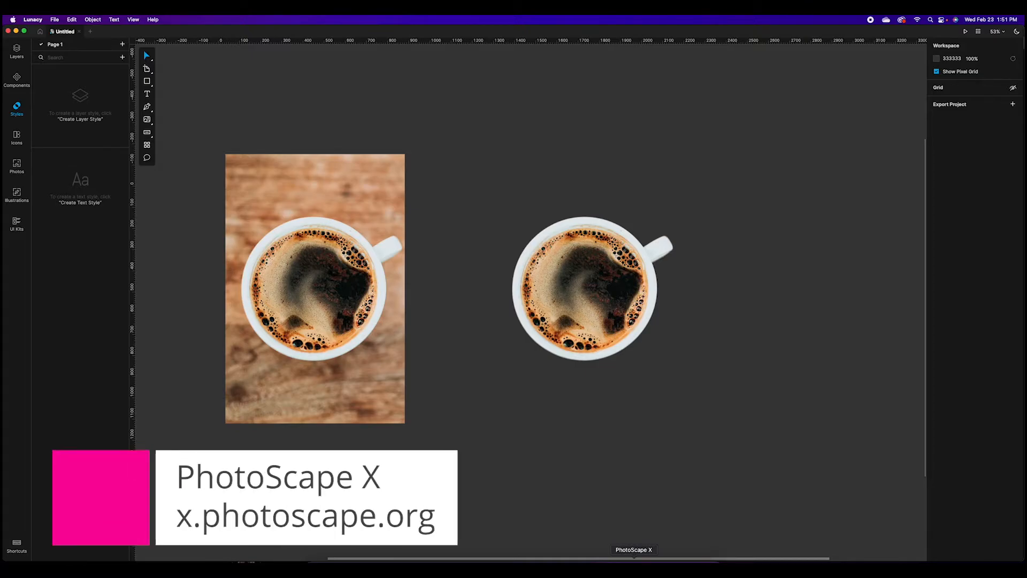
Bring PhotoScape X forward and show its Combine tools overview
left_click(633, 549)
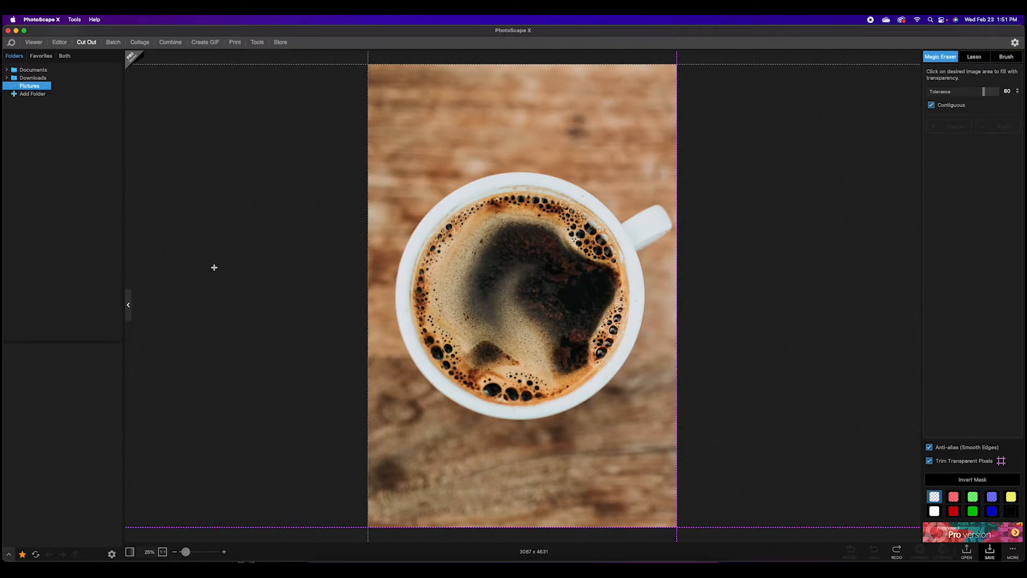
left_click(169, 41)
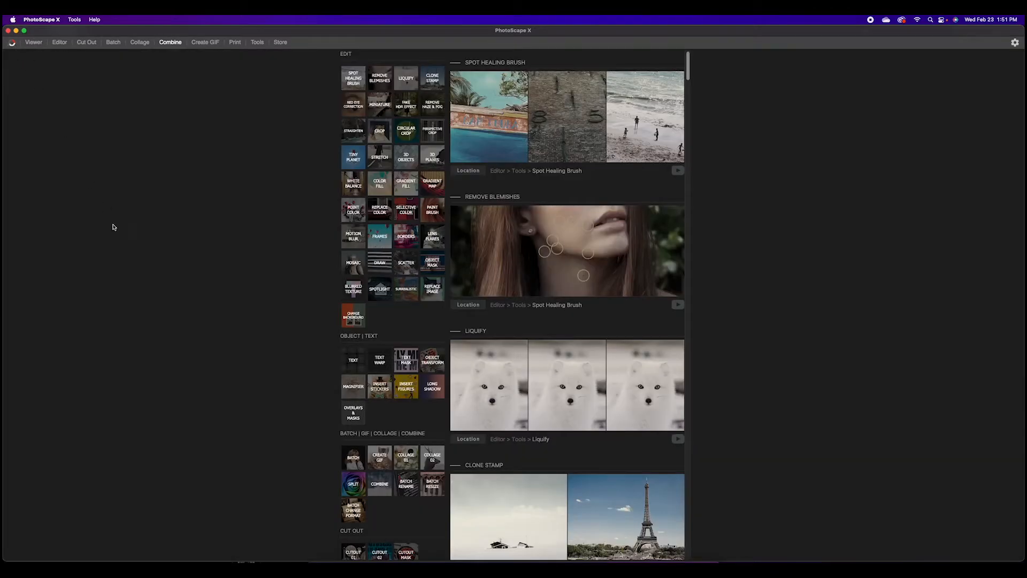
mouse_move(764, 425)
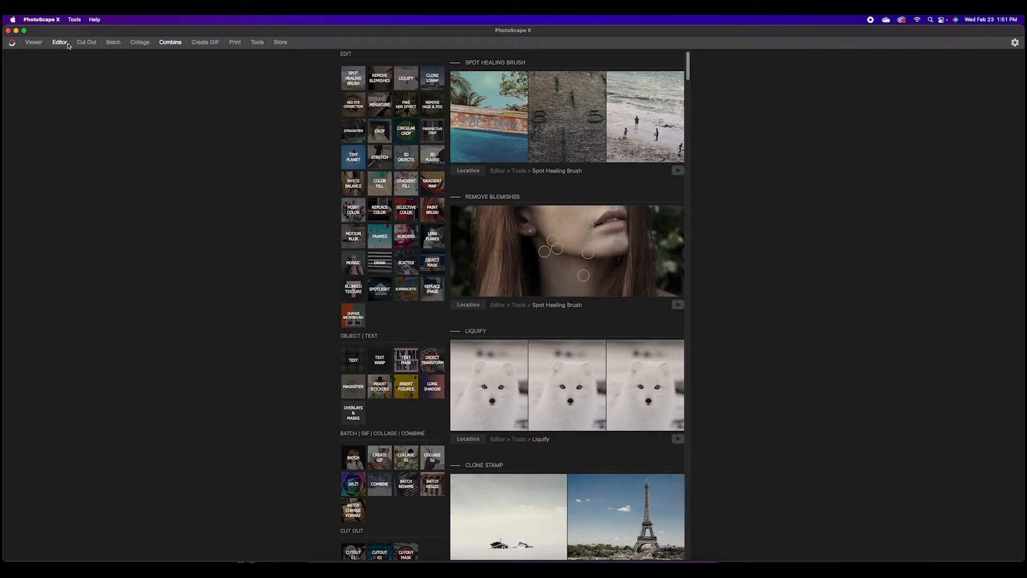
Magic-erase a wood patch near the top right in Cut Out mode
left_click(86, 41)
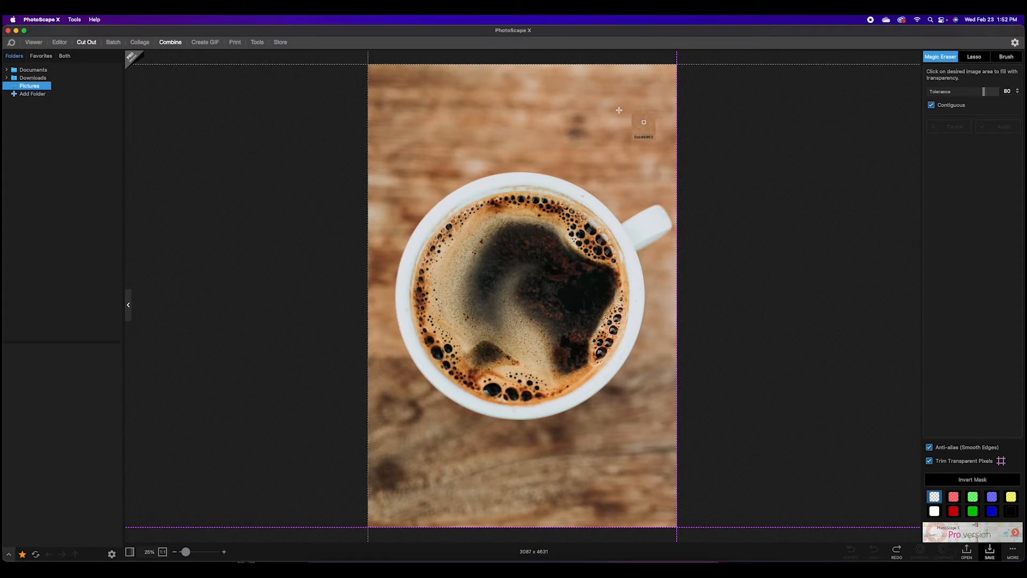
mouse_move(964, 47)
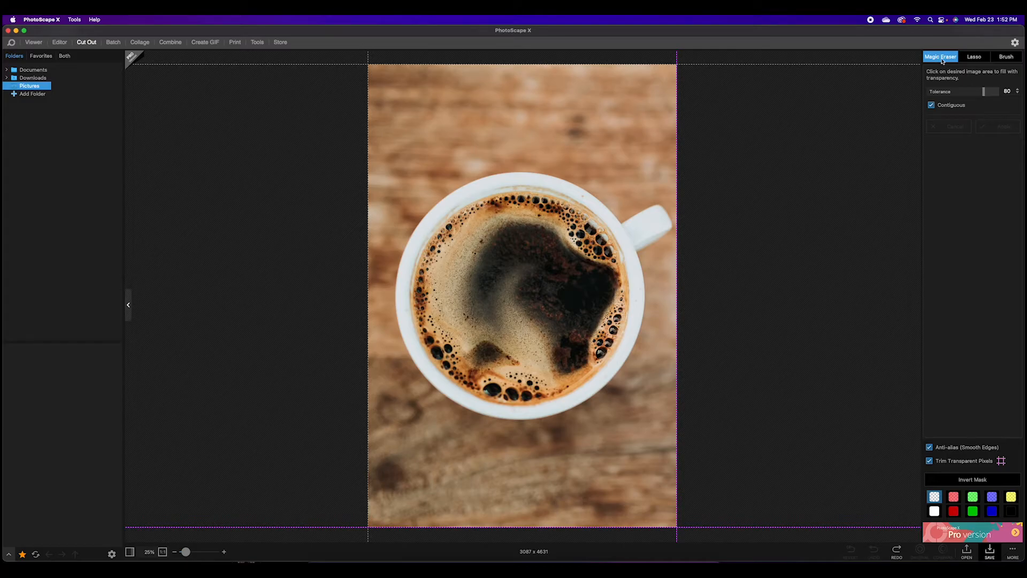
mouse_move(984, 91)
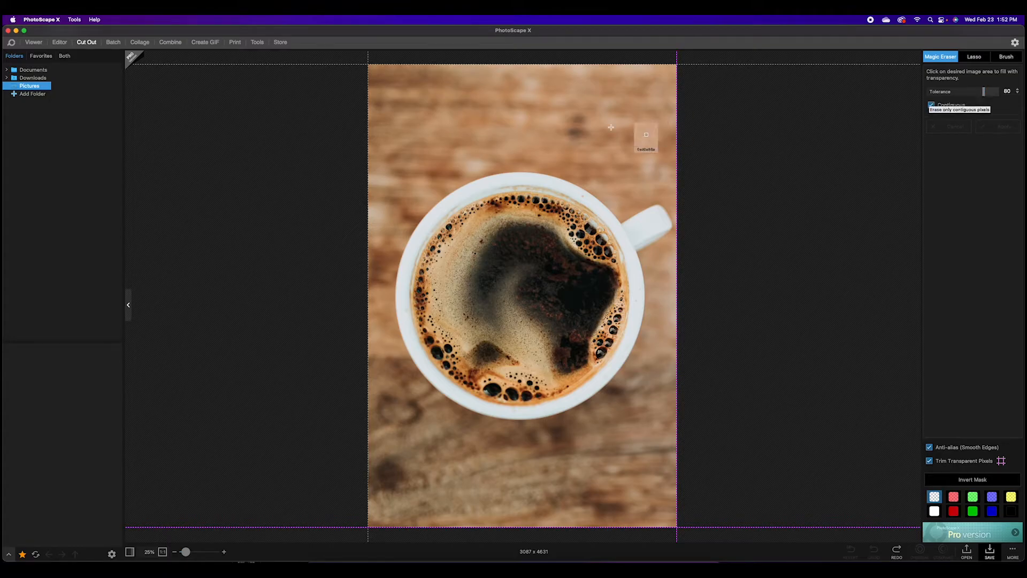
mouse_move(595, 142)
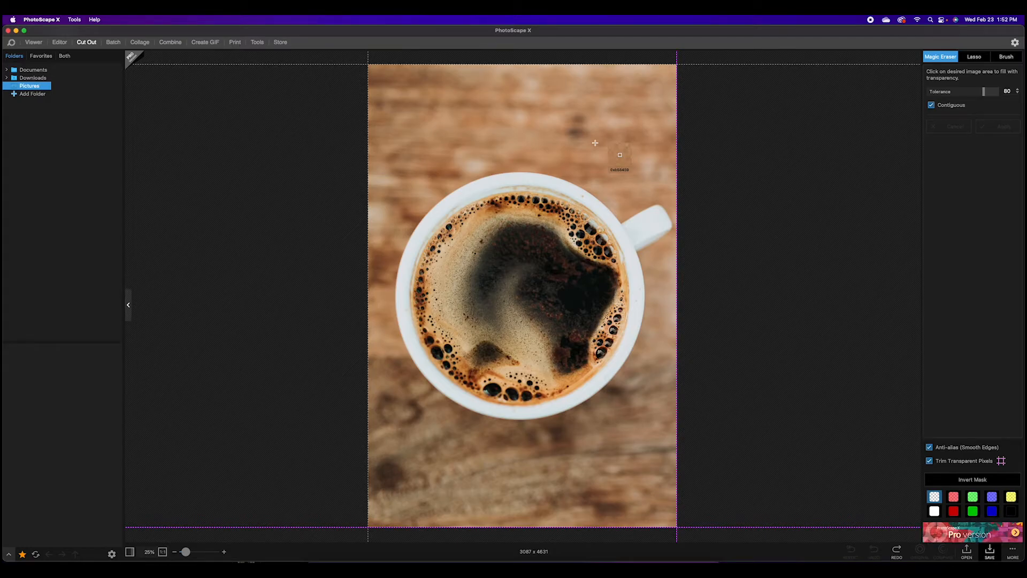
mouse_move(601, 198)
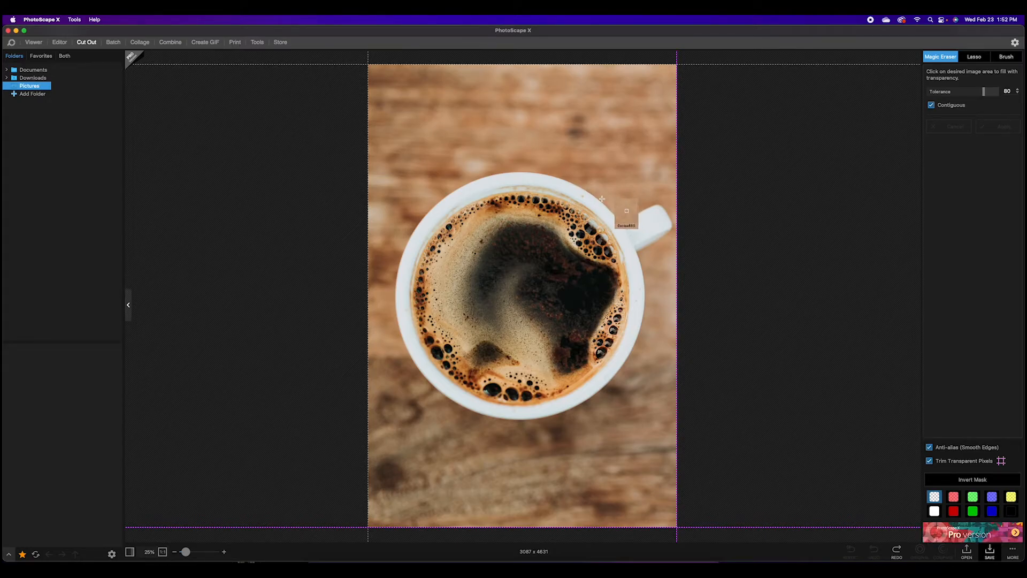
mouse_move(604, 151)
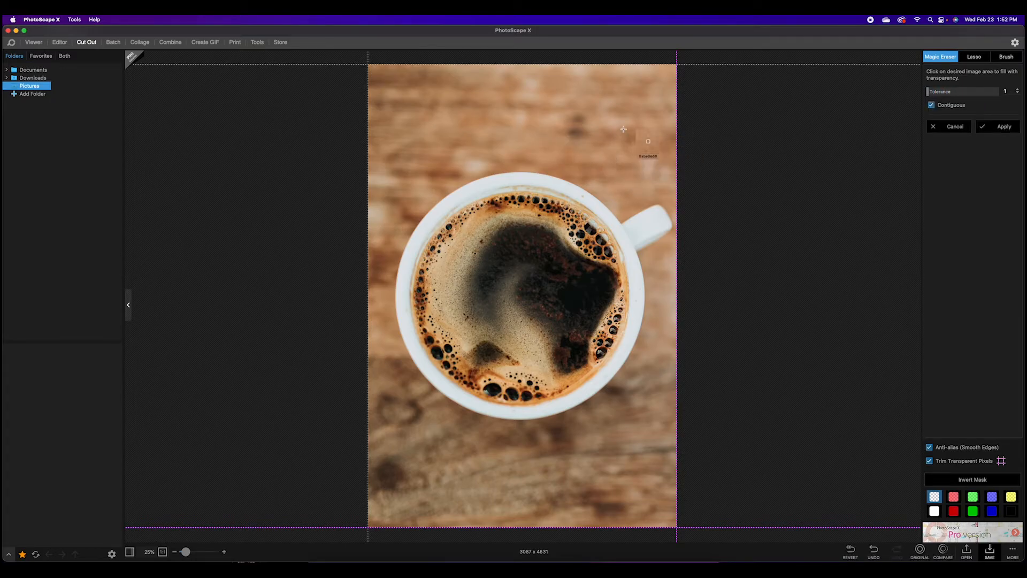
left_click(1017, 90)
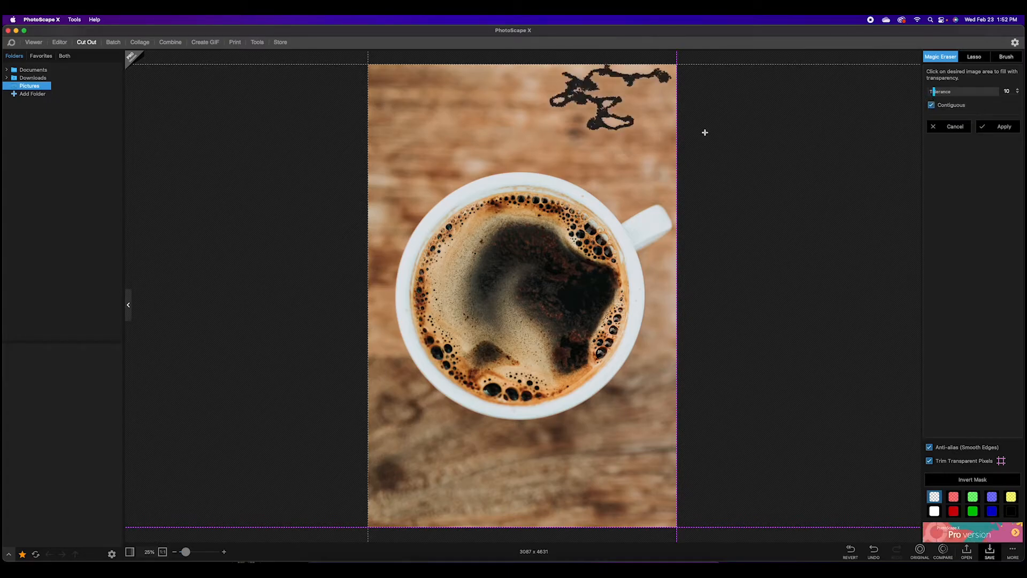
Undo the first patch and magic-erase the wooden background at Tolerance 80
left_click(481, 137)
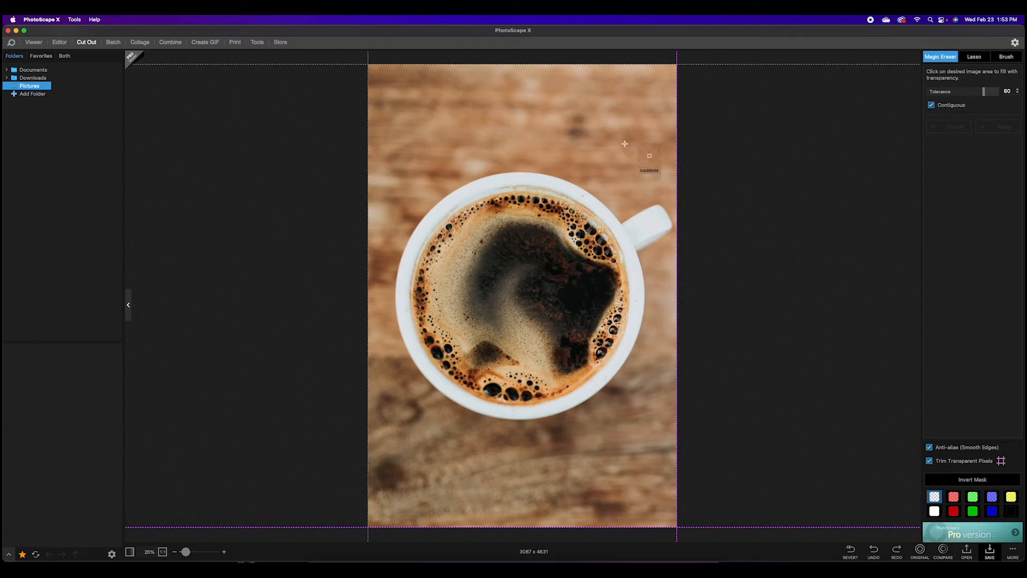
left_click(624, 143)
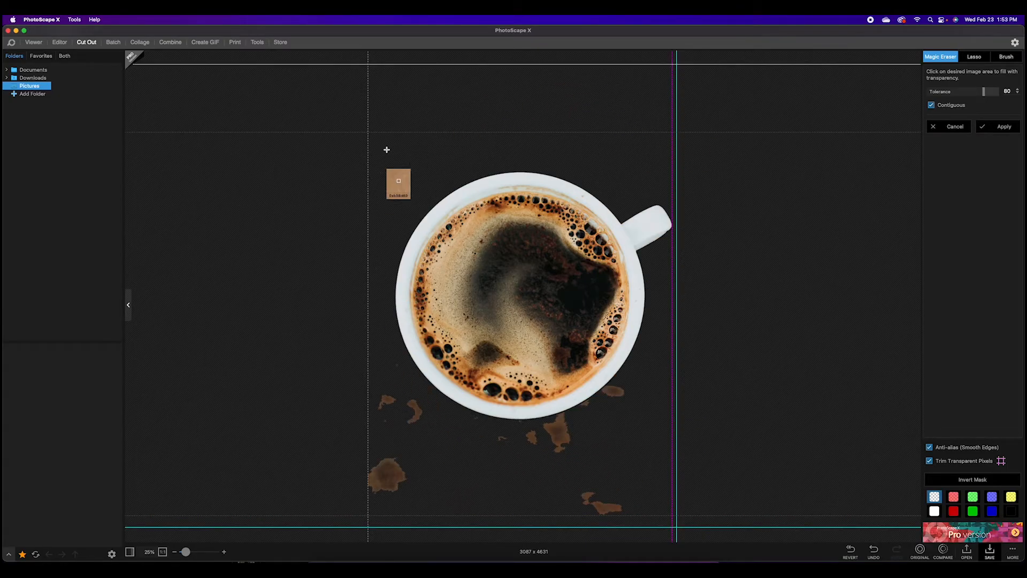
mouse_move(662, 472)
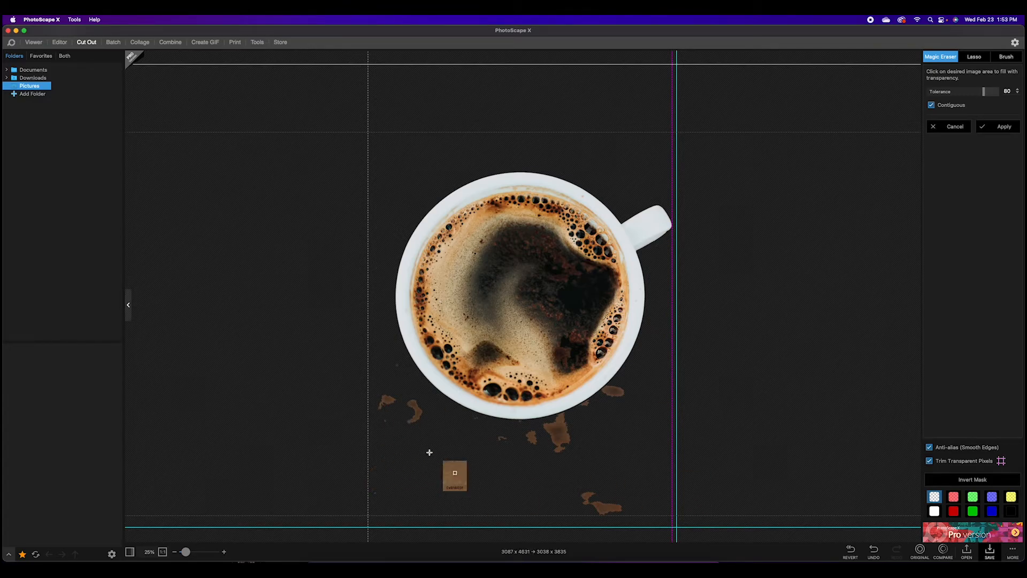
mouse_move(412, 411)
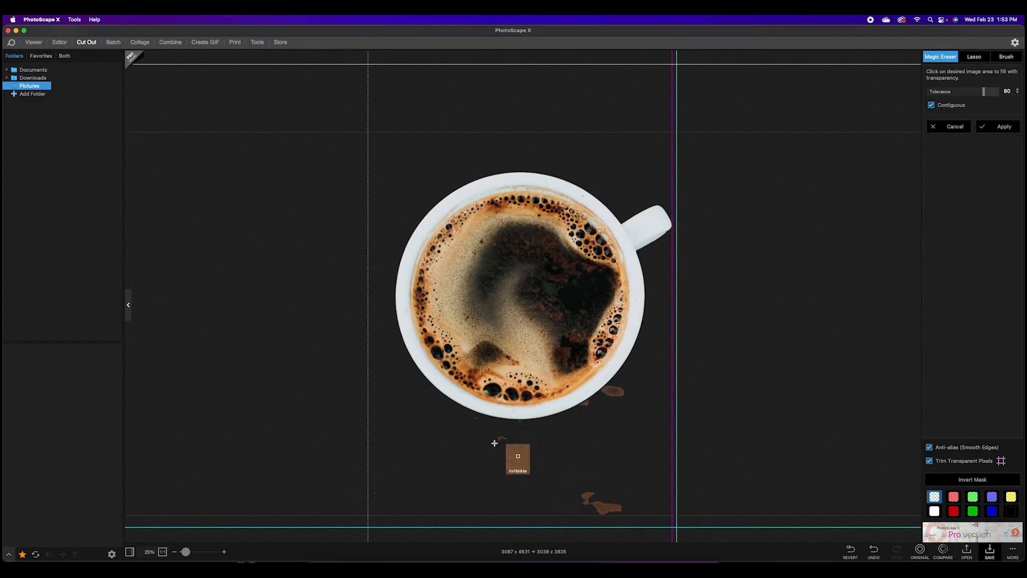
mouse_move(527, 447)
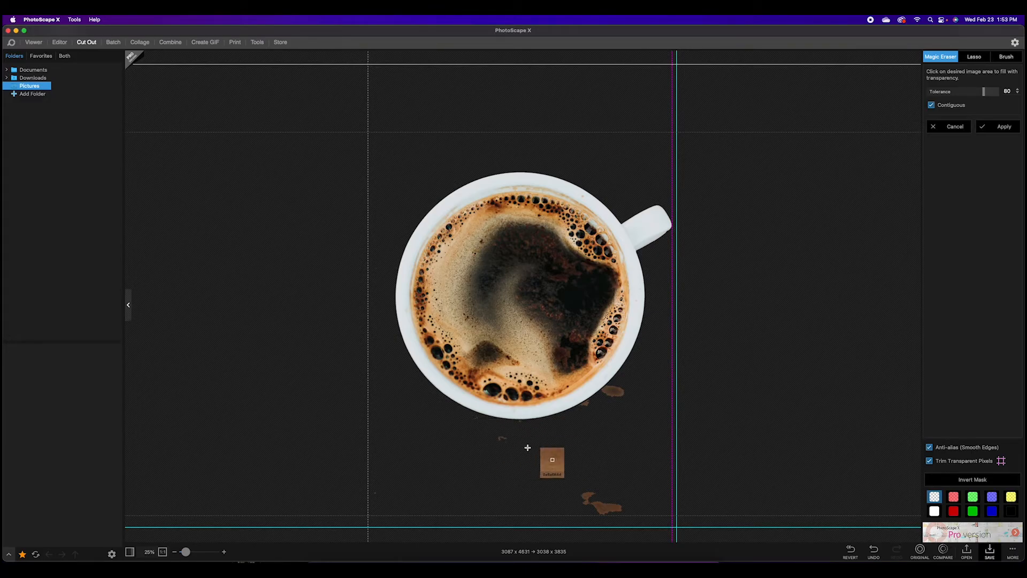
mouse_move(609, 391)
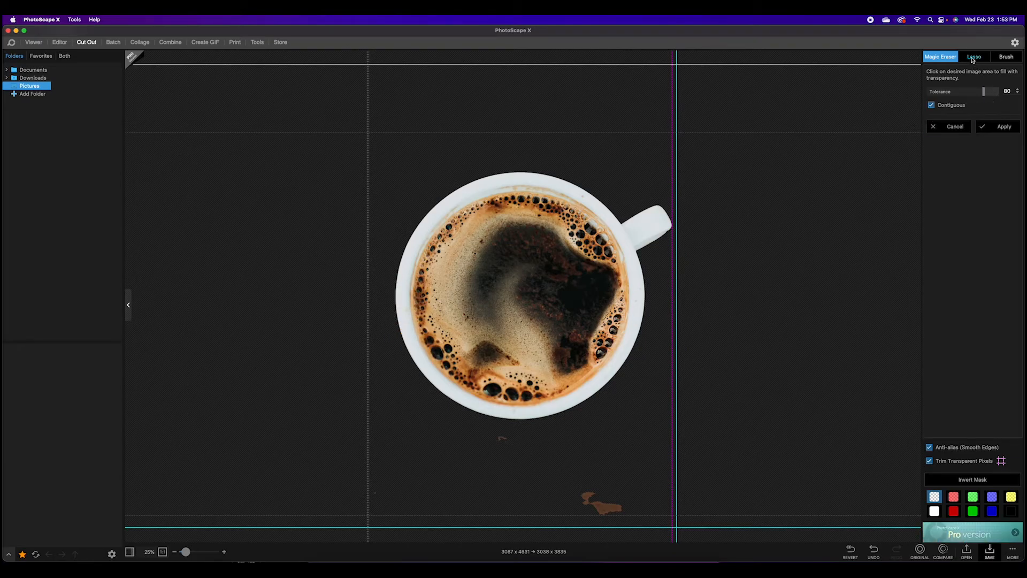
Brush away the leftover brown wood specks below the cup
left_click(1006, 56)
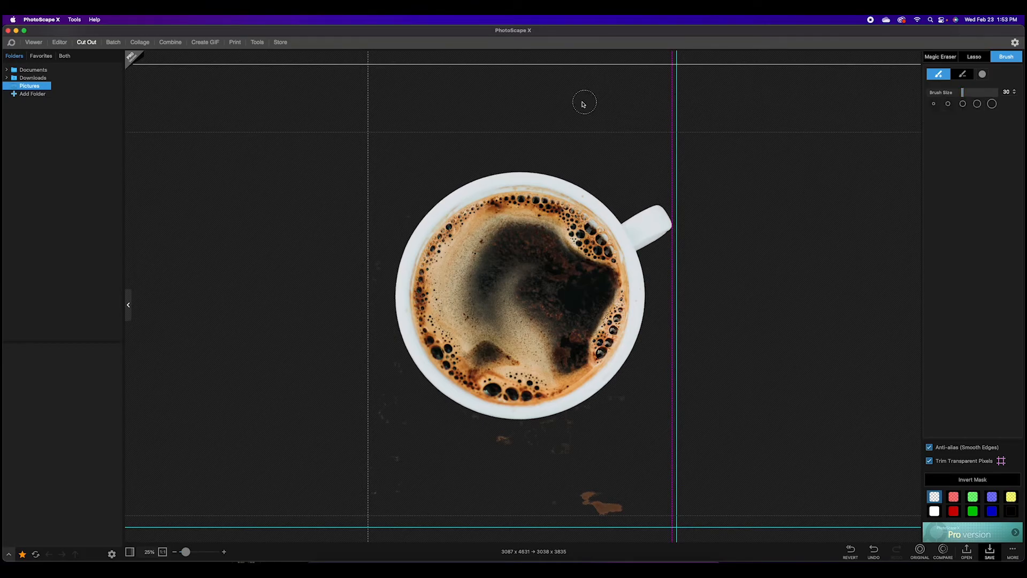
mouse_move(528, 446)
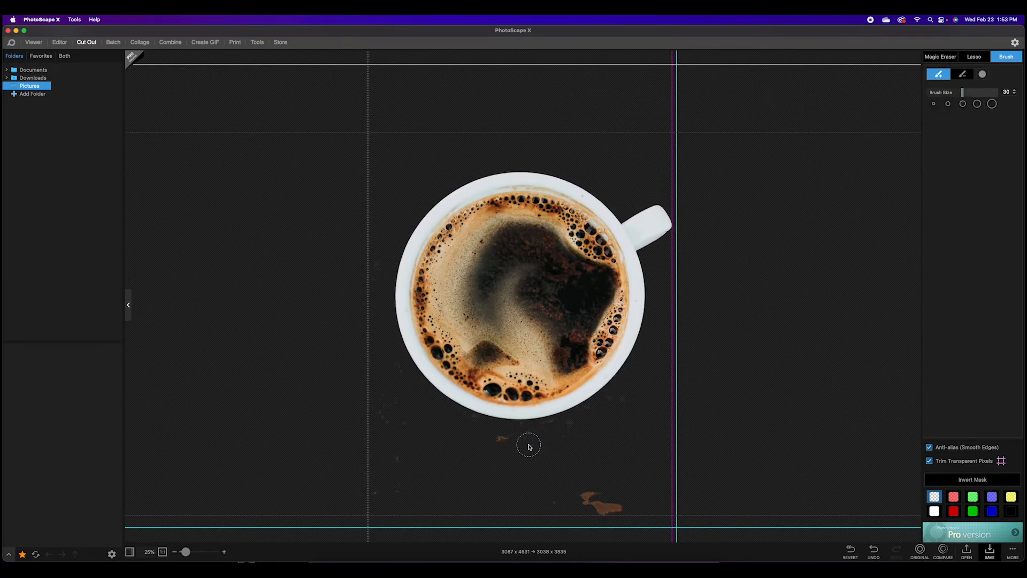
mouse_move(571, 423)
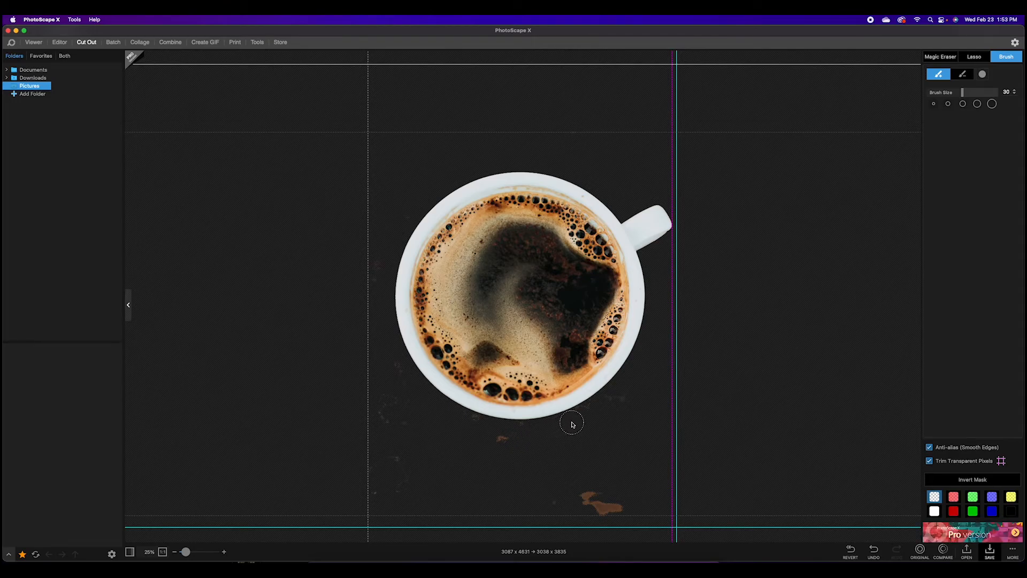
mouse_move(603, 406)
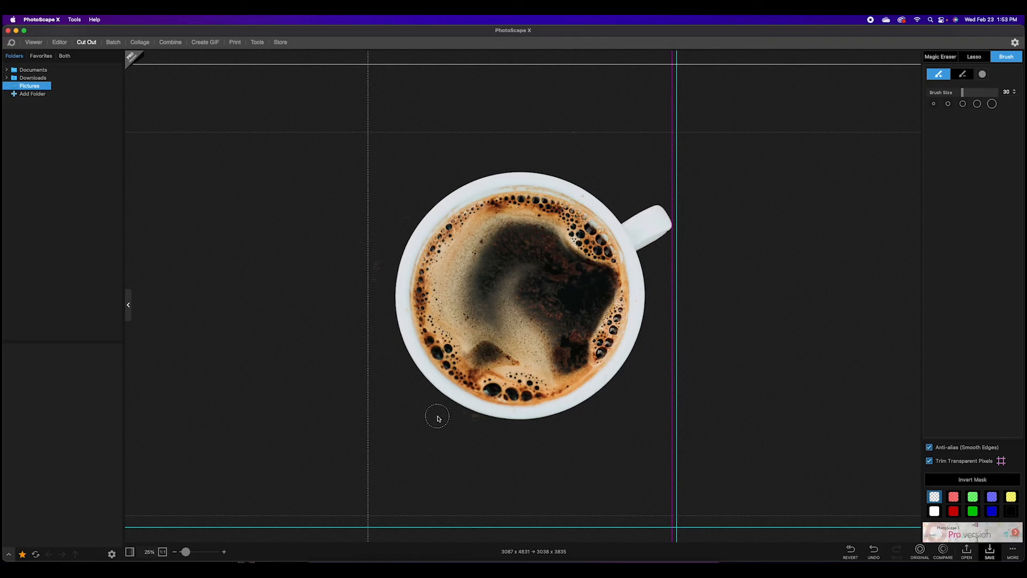
mouse_move(460, 456)
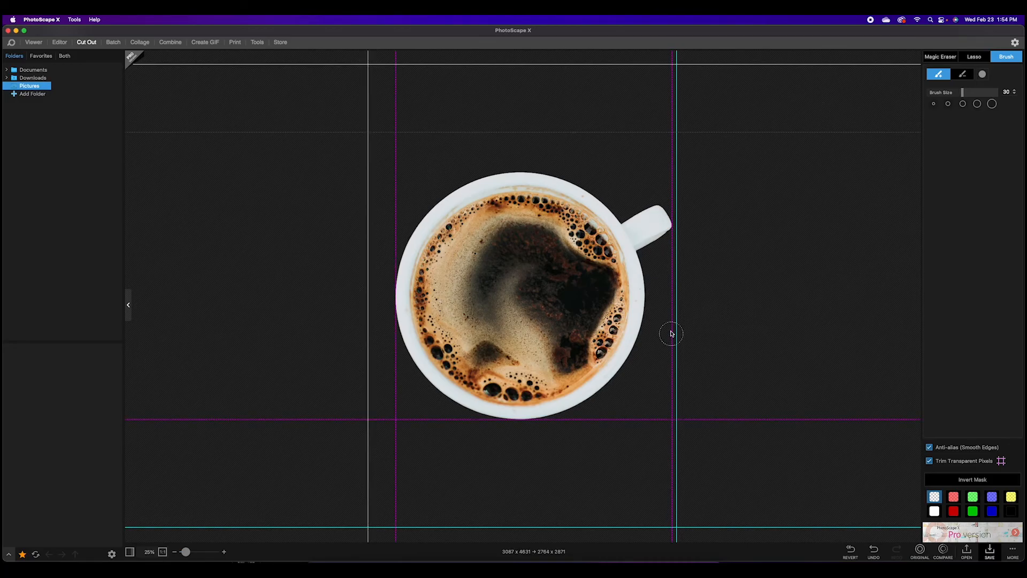
mouse_move(755, 347)
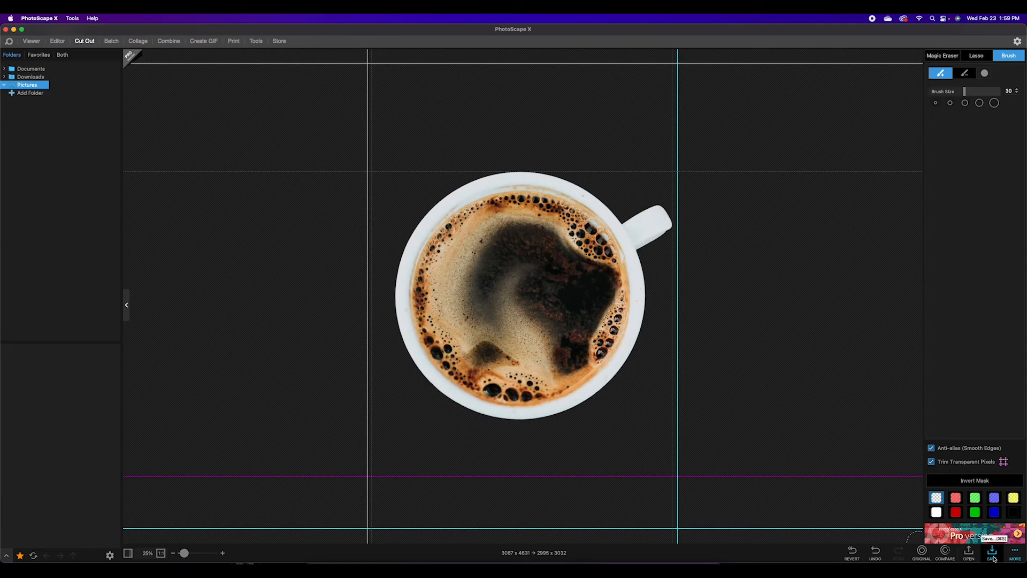
Save the cutout as coffee-cup-cutout PNG on the Desktop
left_click(993, 552)
type("coffee-cup-cutout")
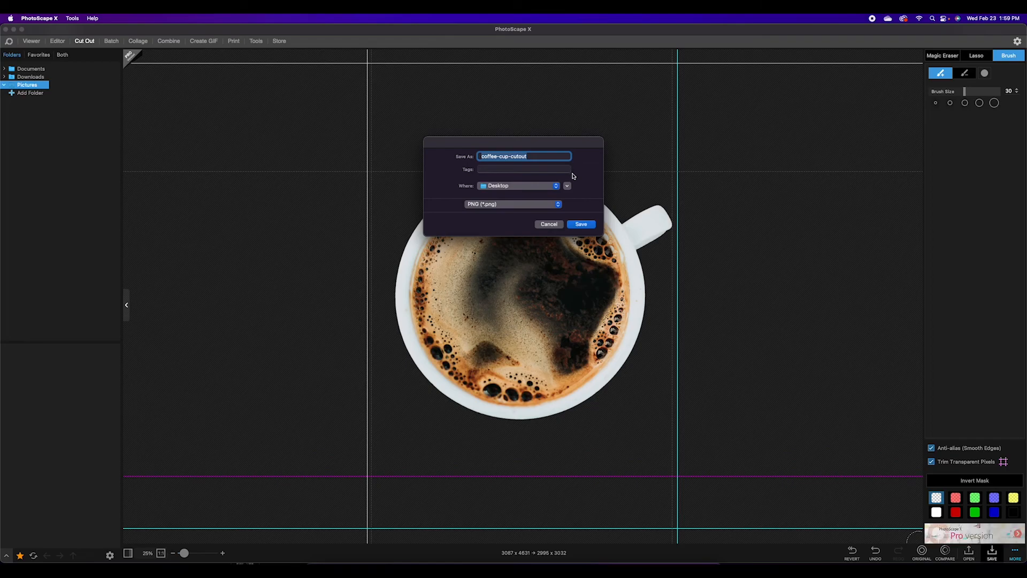
left_click(579, 224)
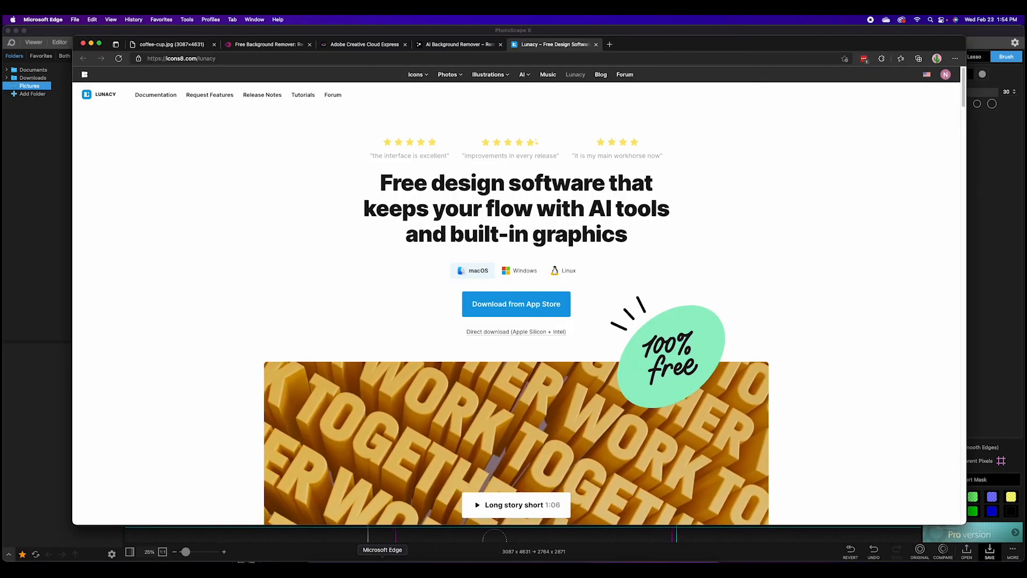
Revisit the Erase.bg result, then view the original coffee-cup.jpg tab in Edge
left_click(267, 43)
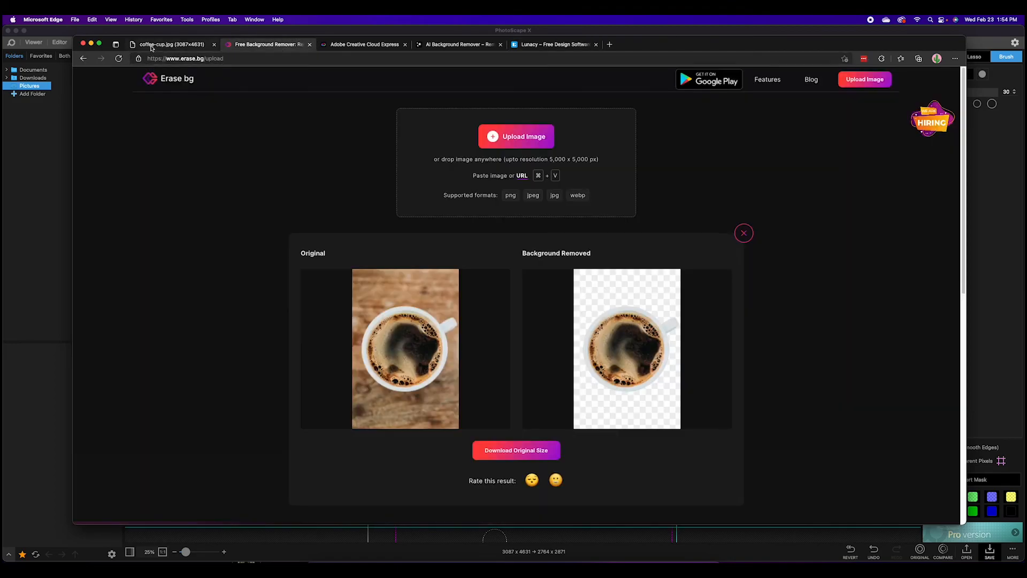
left_click(172, 44)
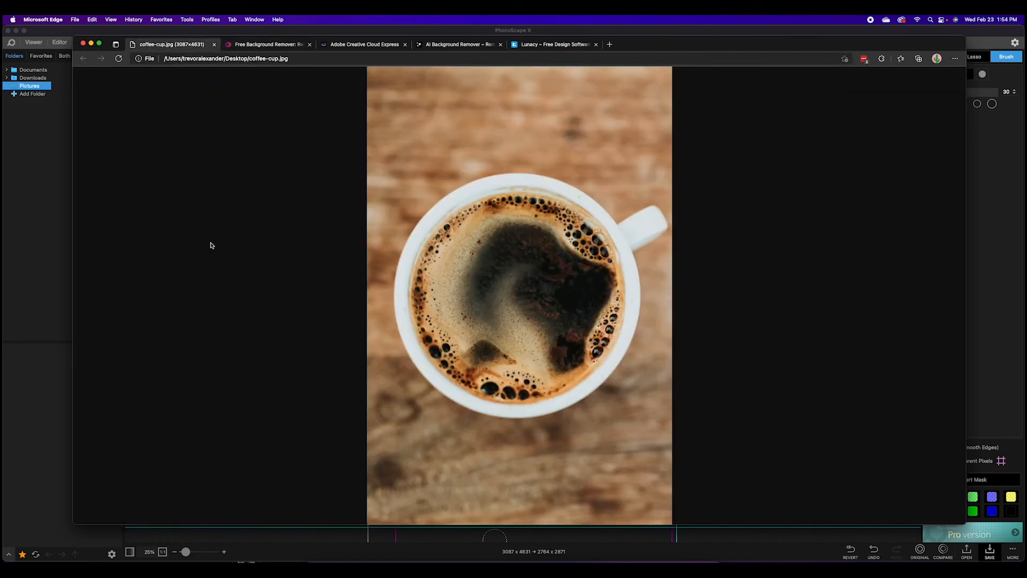